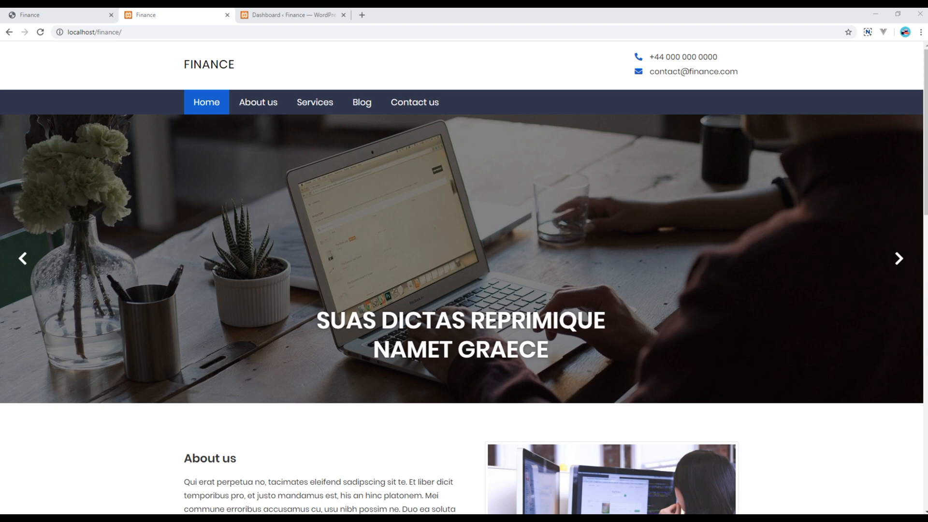
Step: Scroll the demo Finance homepage down to the Wanna Talk to Us? contact banner
scroll(down, 3)
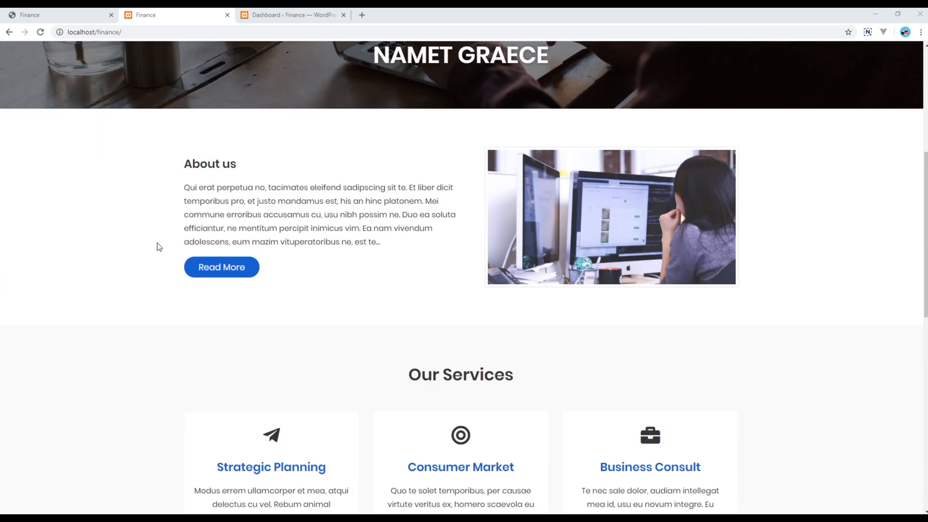
scroll(down, 3)
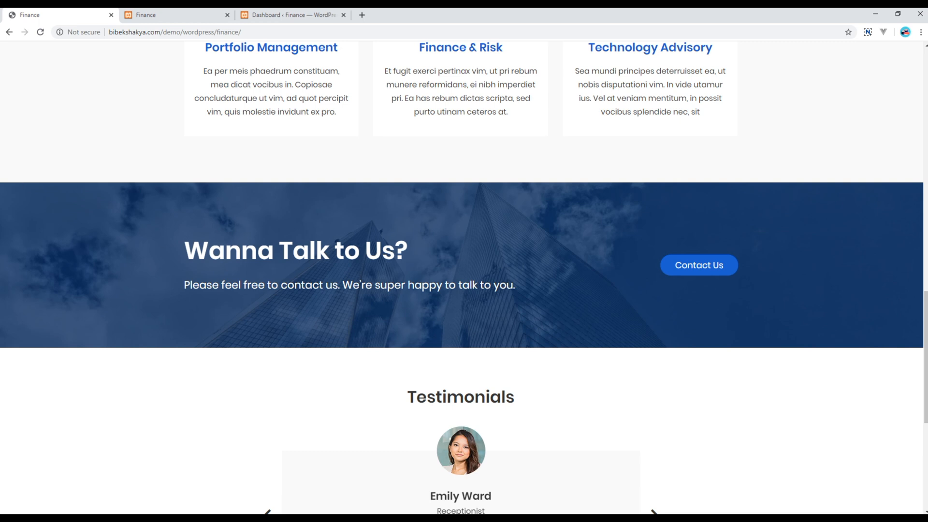
mouse_move(131, 315)
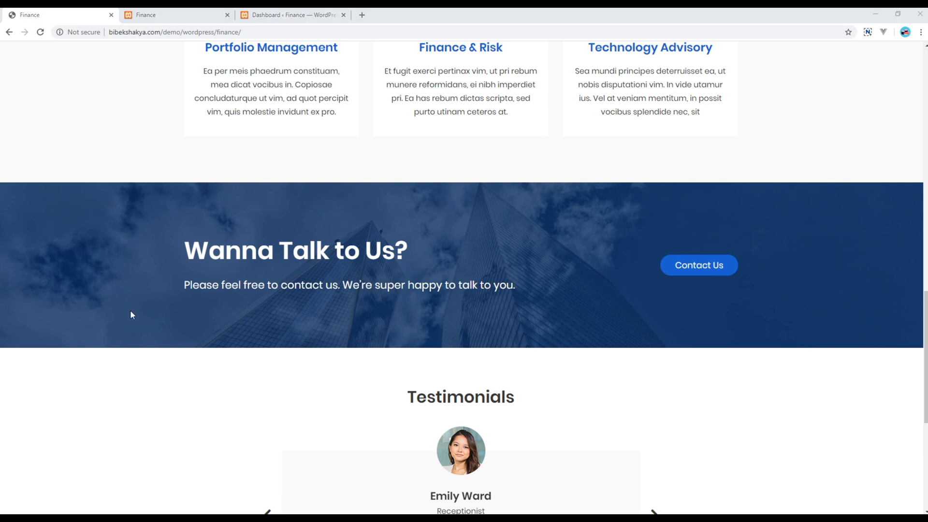
mouse_move(386, 383)
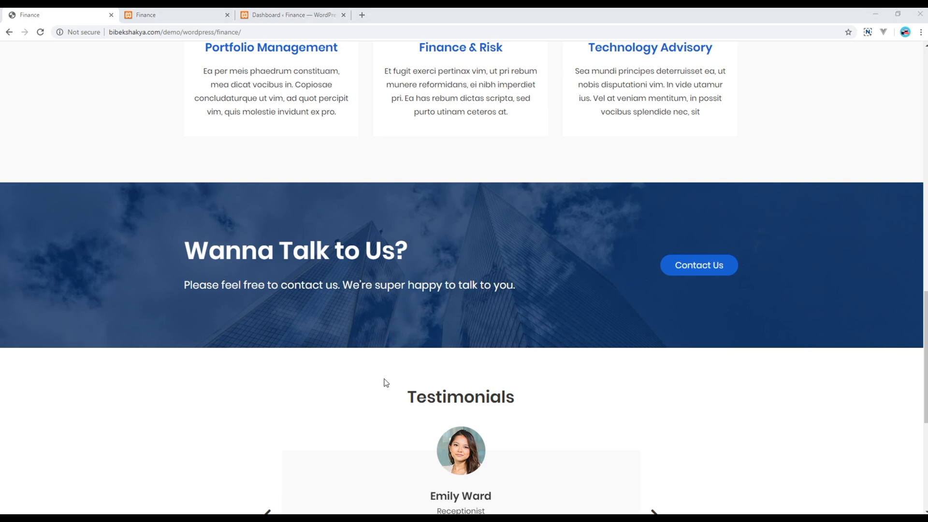
mouse_move(418, 290)
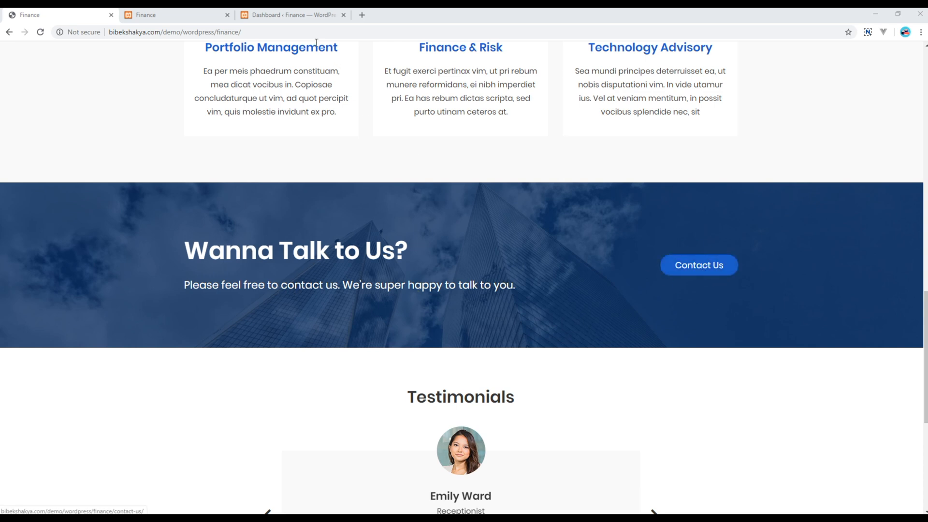
Step: In the WordPress dashboard, open the Contact Details entry for editing via All Contact Details
click(290, 14)
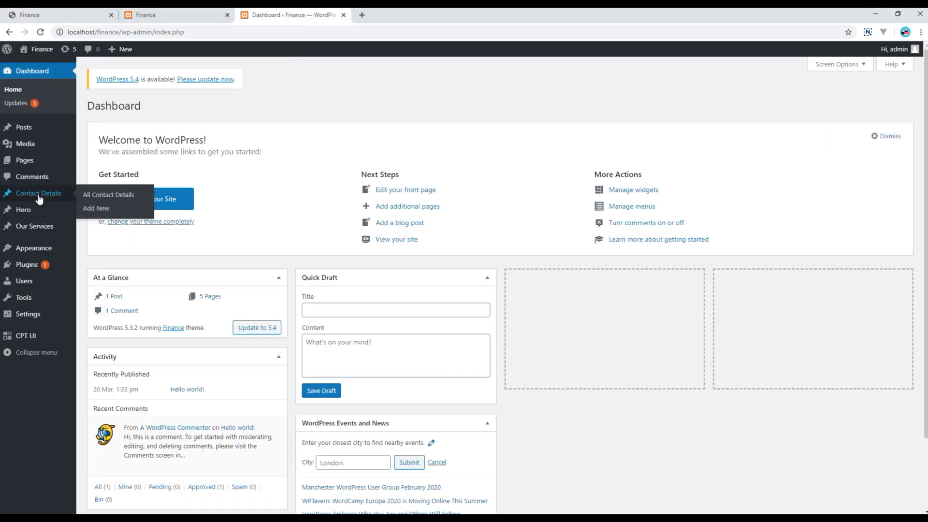
click(96, 208)
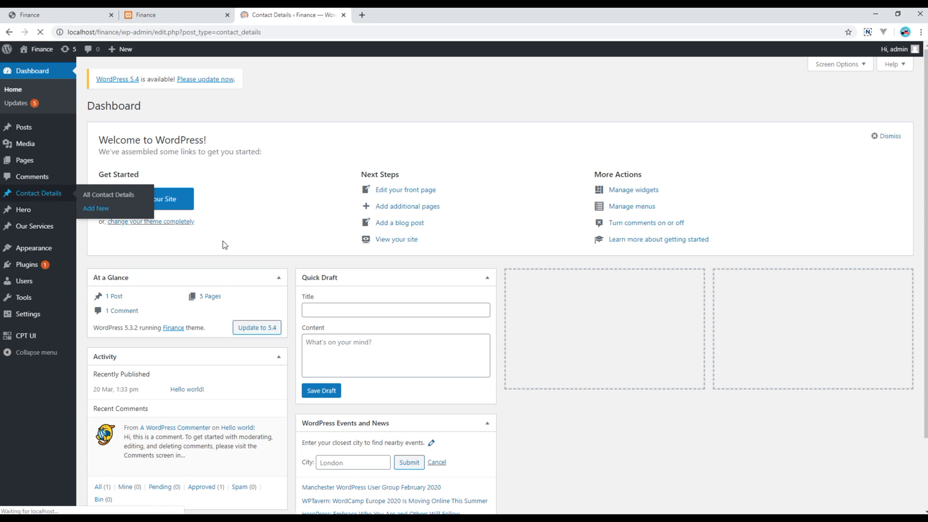
click(108, 194)
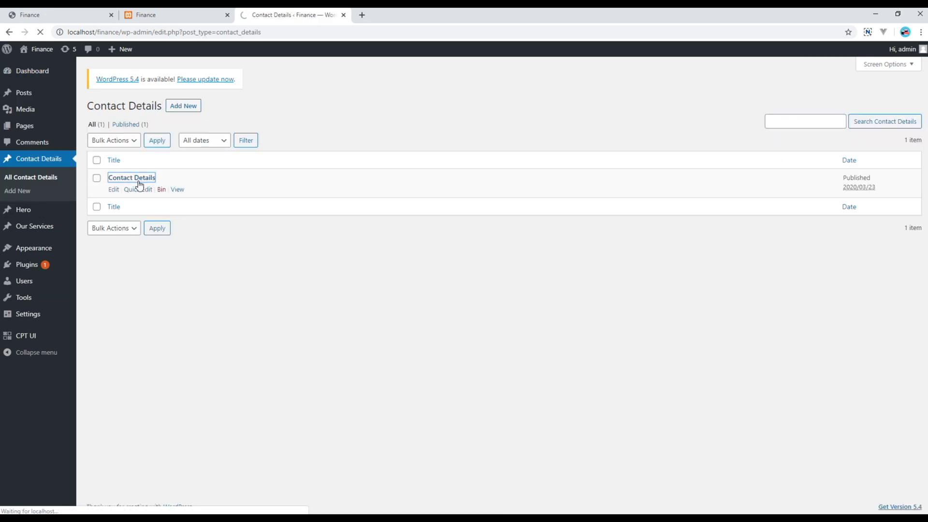
click(113, 190)
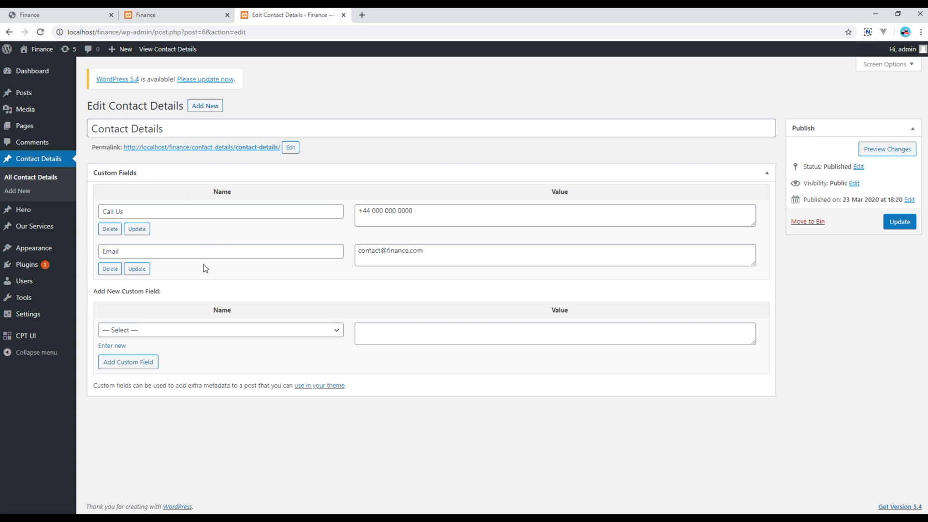
mouse_move(131, 383)
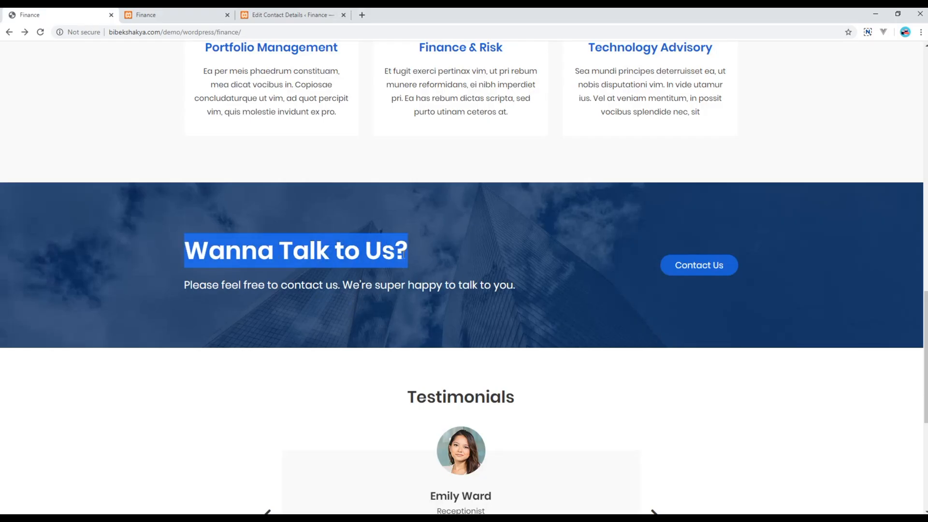
Step: Add a custom field Contact Title with value 'Wanna Talk to Us?'
click(291, 15)
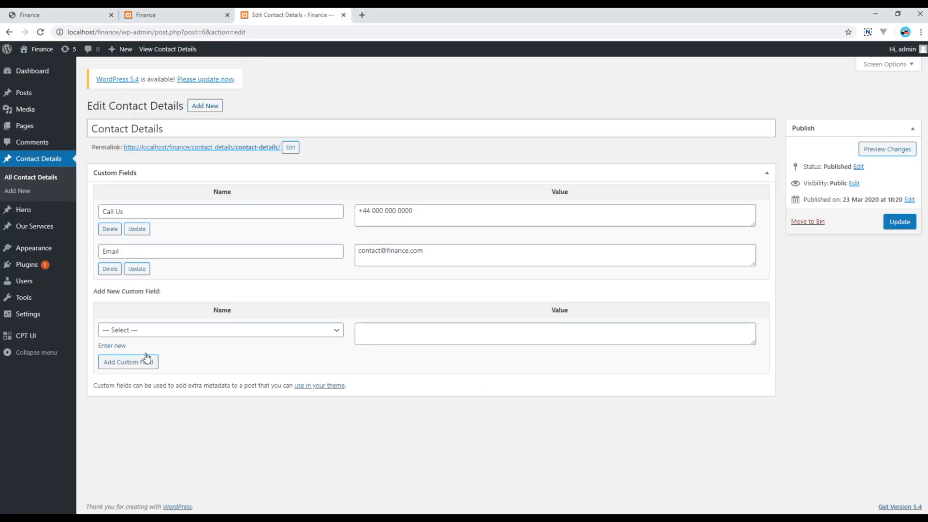
click(111, 346)
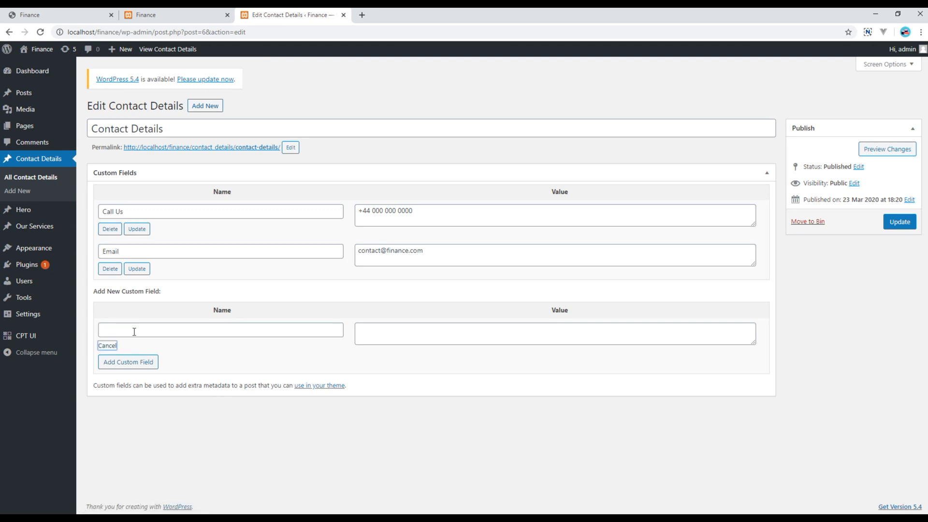
text(Contact Title)
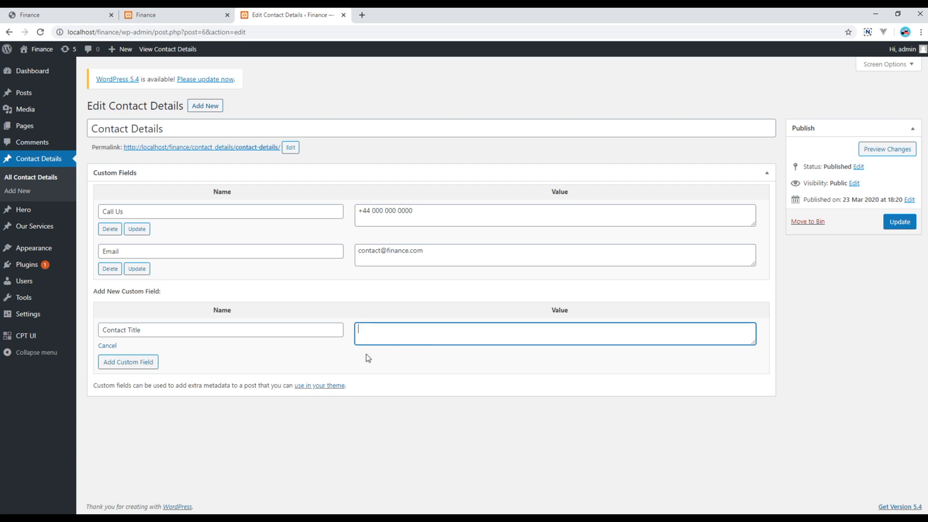
text(Wanna Talk to Us?)
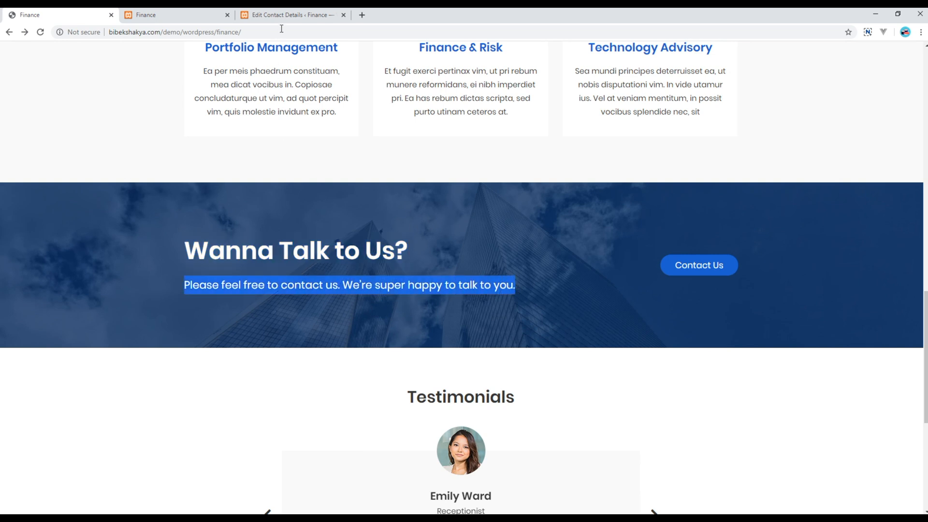
Step: Add a Contact Content field reading 'Please feel free to contact us. We're super happy to talk to you.'
click(290, 15)
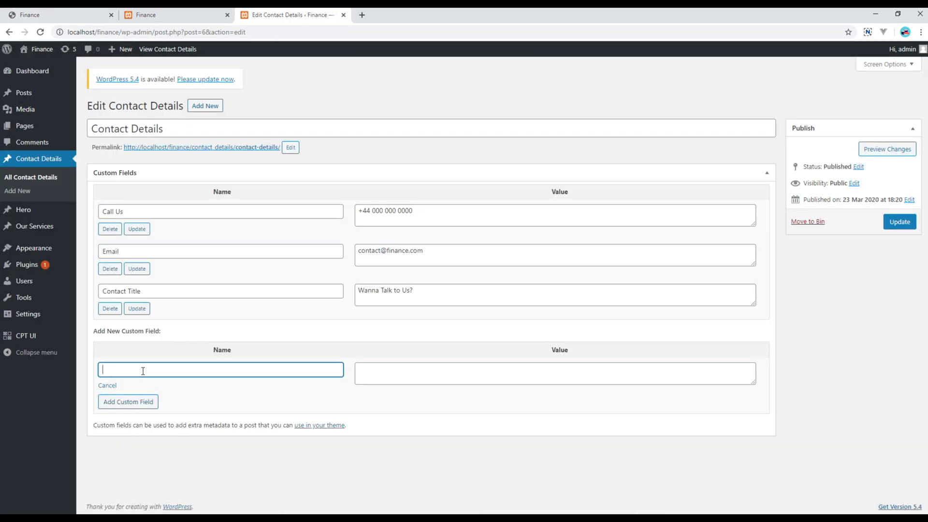
text(Cnt)
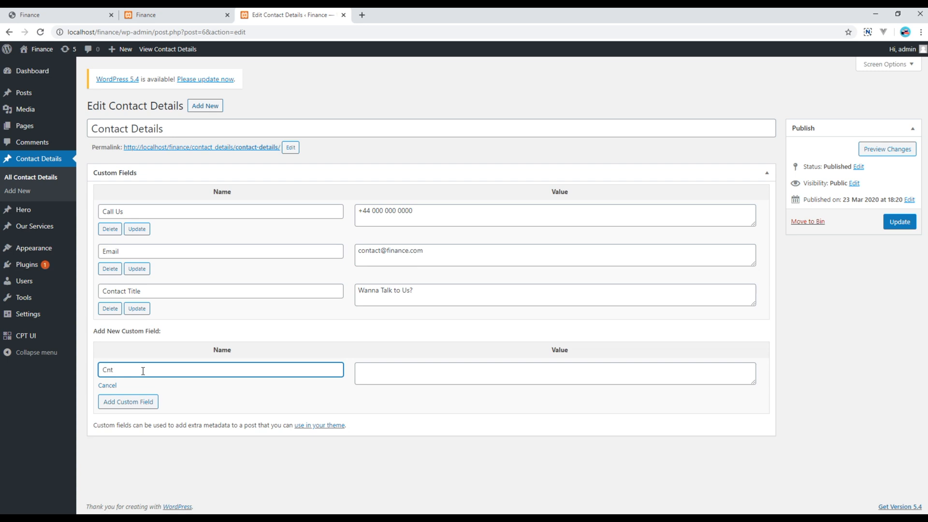
text(Contact Conten)
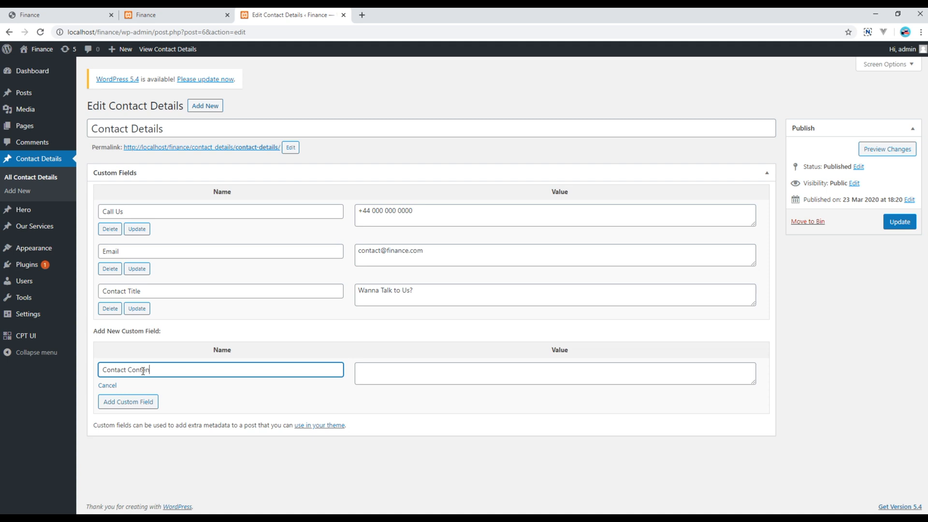
text(Please feel free to contact us. We're super happy to talk to you.)
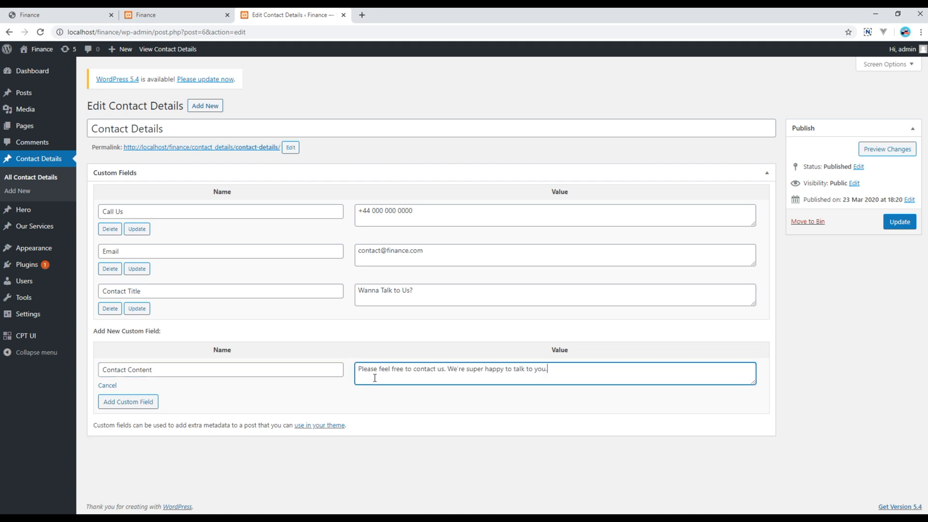
click(127, 401)
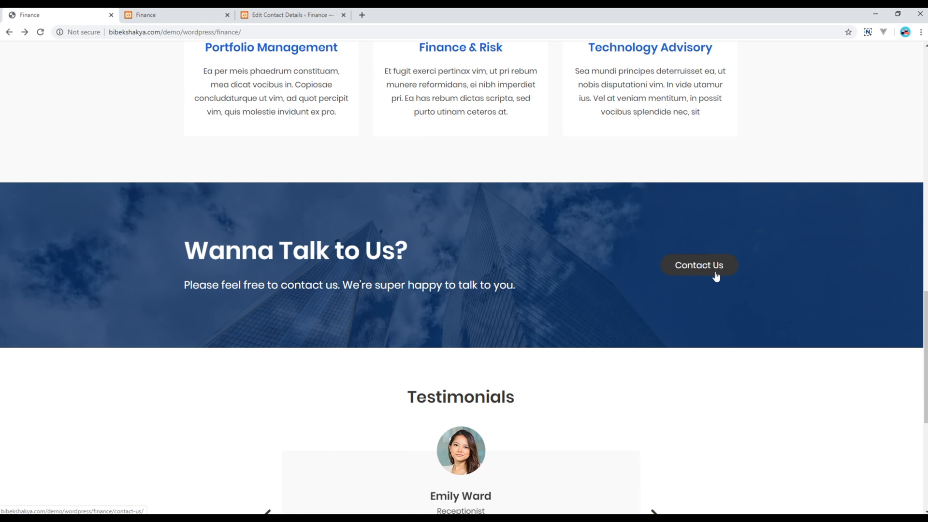
Step: Name a new custom field Contact Button and copy the contact page URL from the local site
click(289, 15)
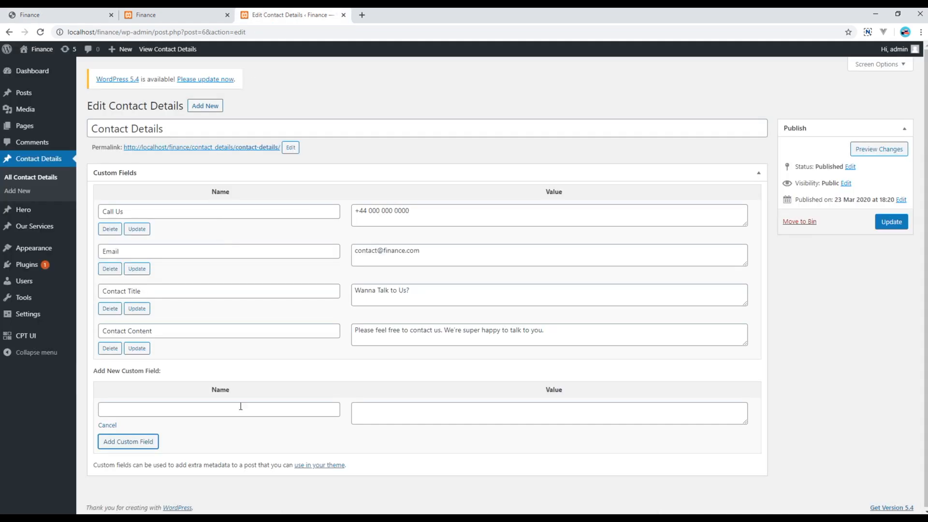
text(Conta)
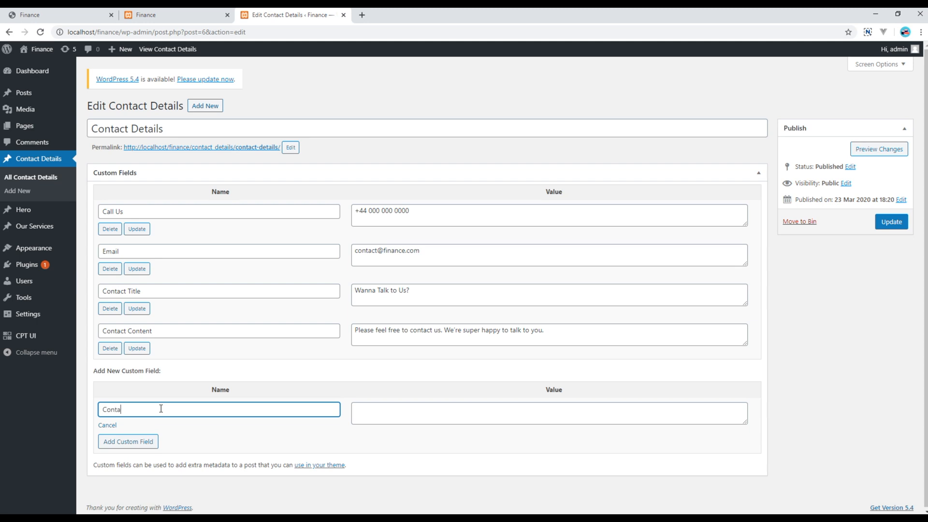
text(ct Button)
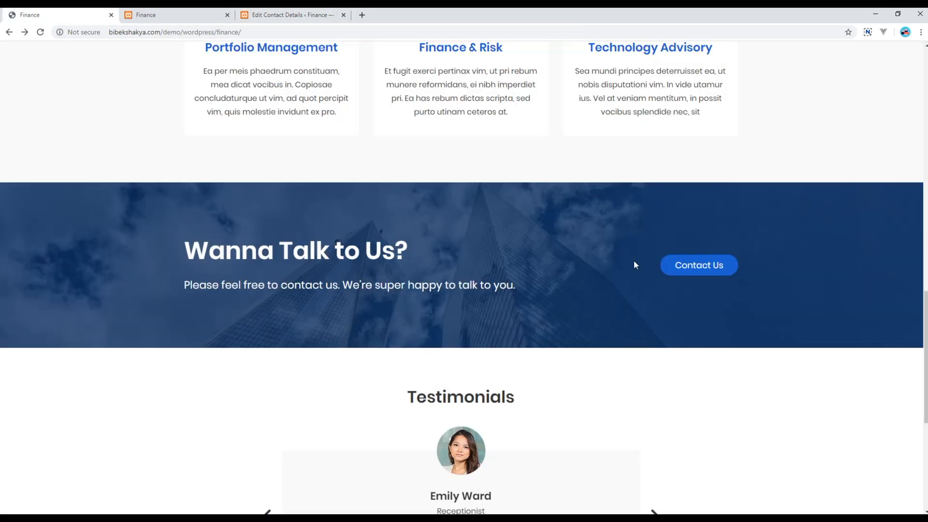
scroll(up, 3)
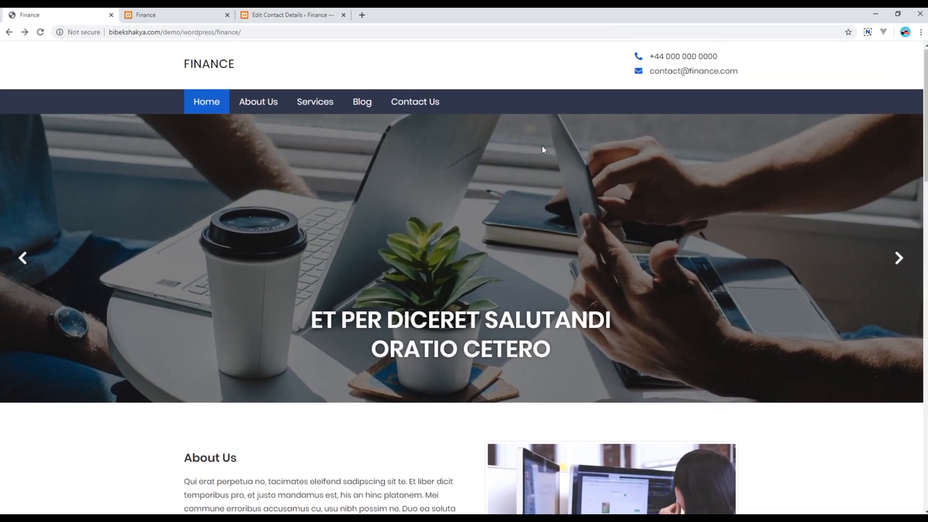
click(414, 102)
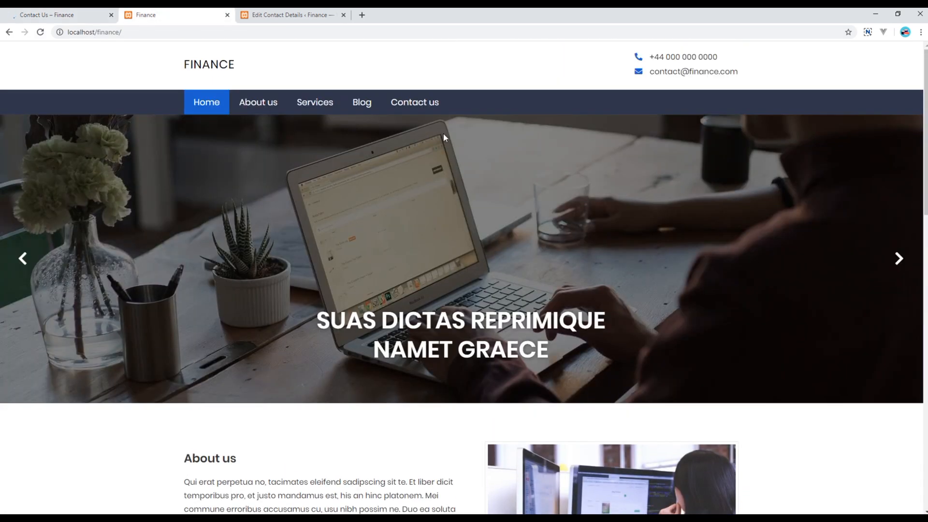
click(415, 102)
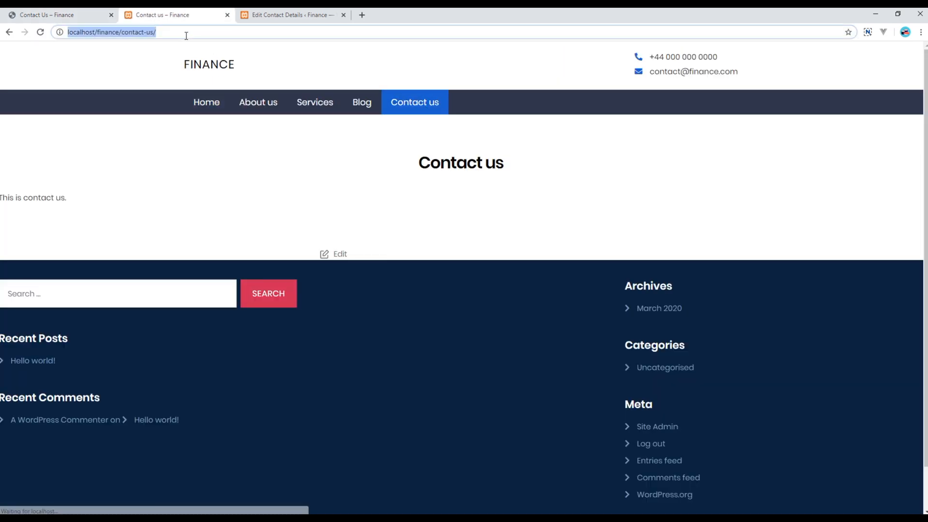
click(290, 14)
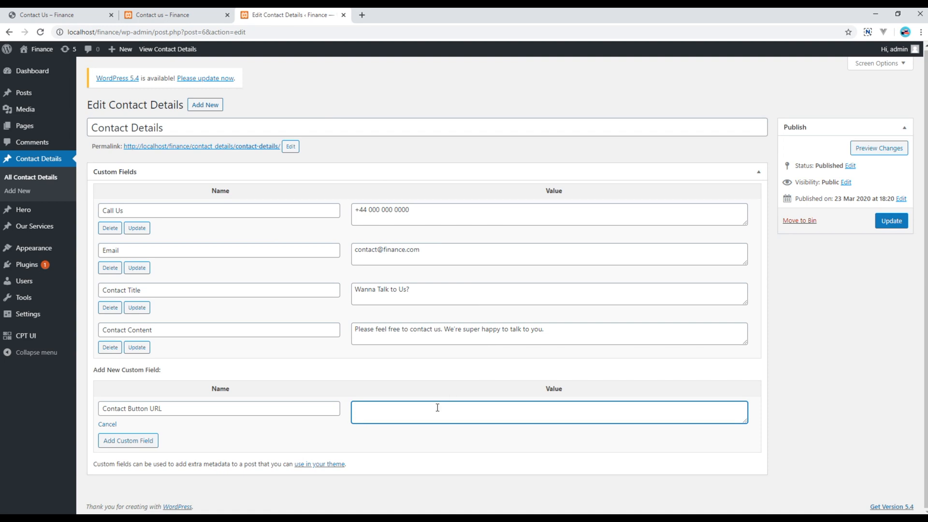
text(http://localhost/finance/contact-us/)
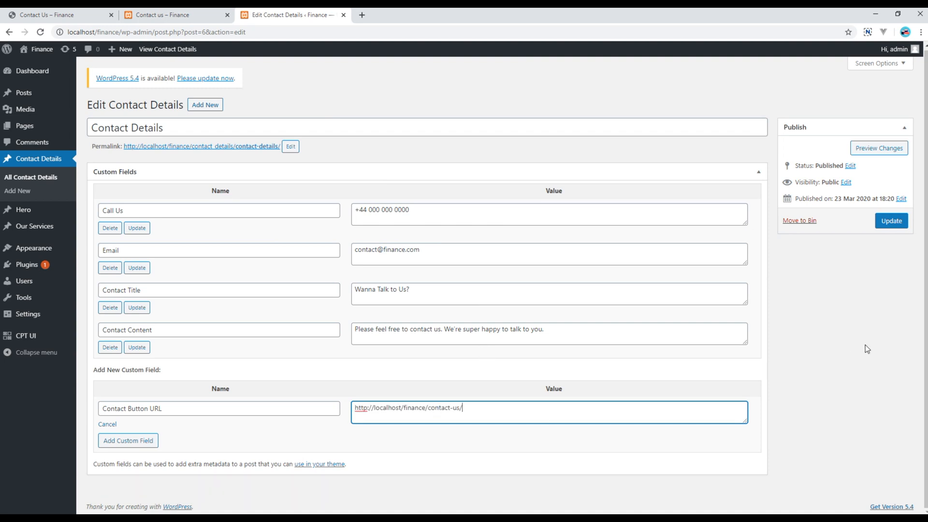
click(127, 441)
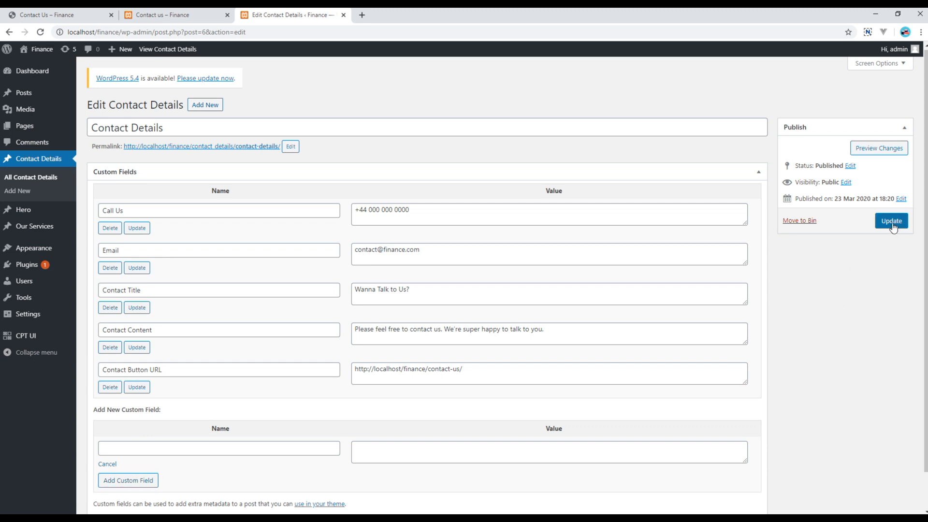
click(890, 220)
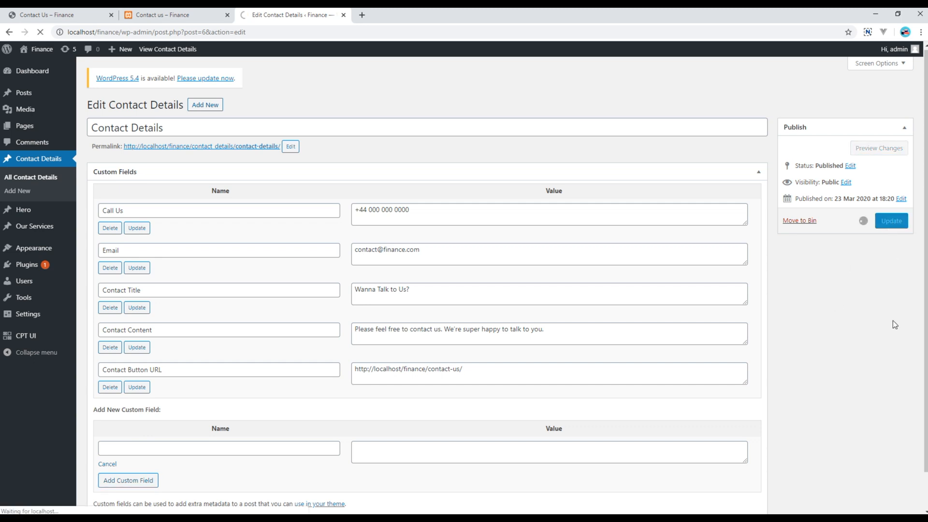
click(890, 221)
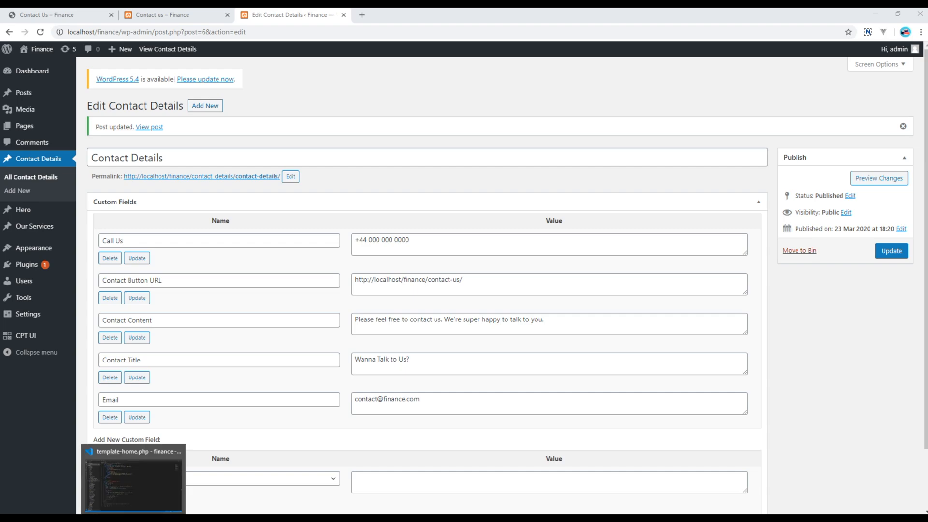
Step: In template-home.php, rename the block comment and section class to contact banner and remove services markup
click(132, 479)
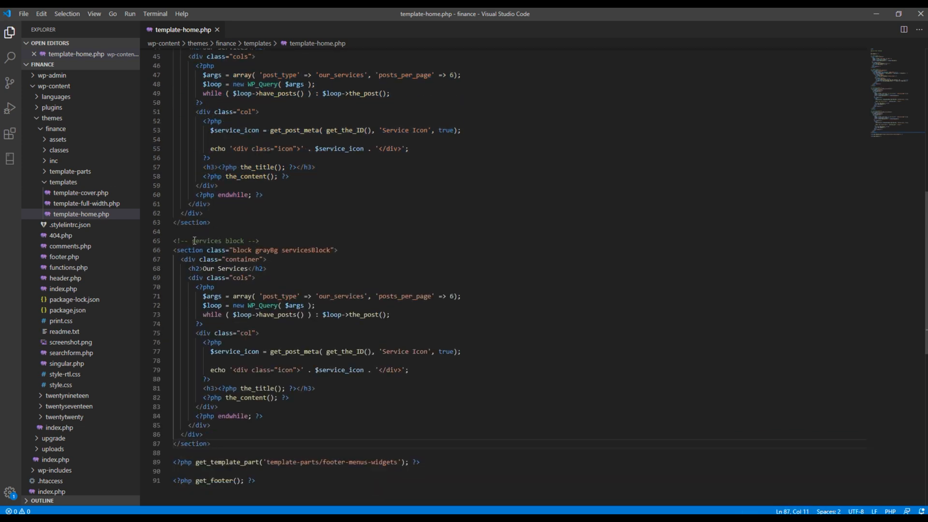
double_click(206, 240)
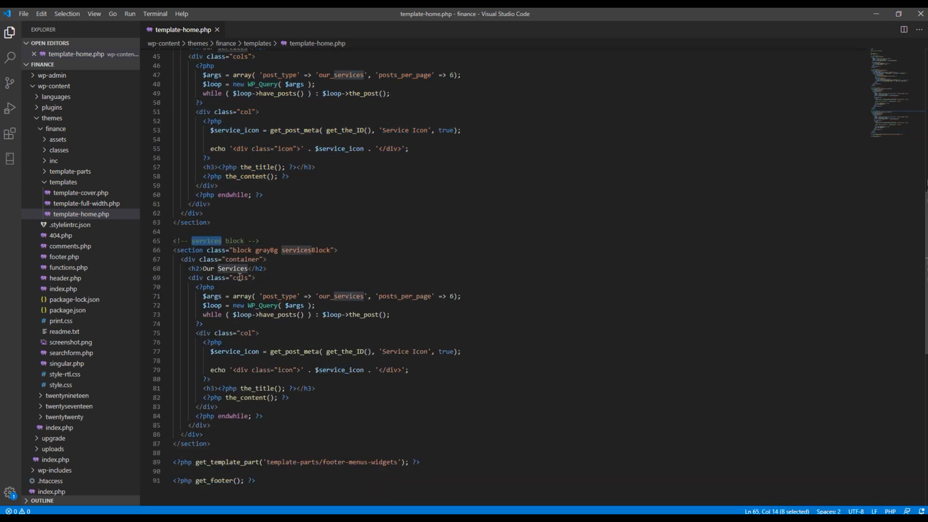
text(contact banner)
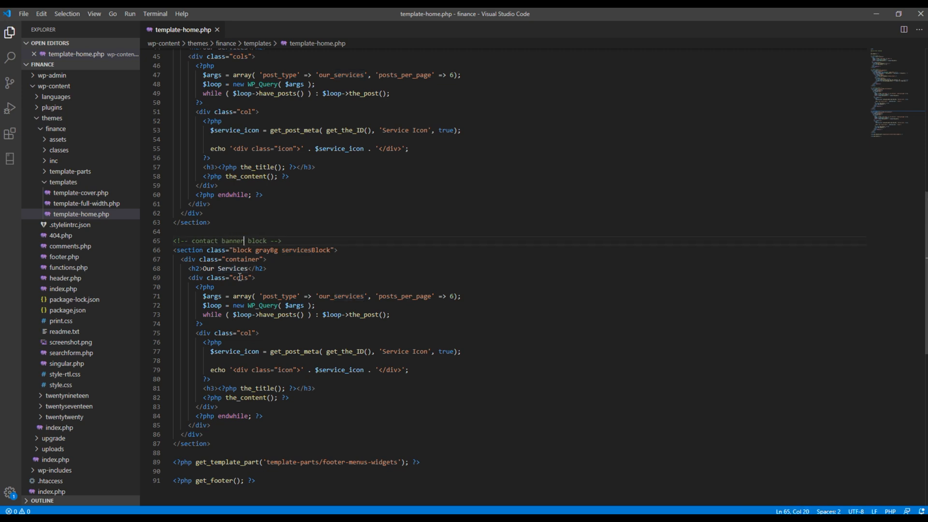
double_click(265, 249)
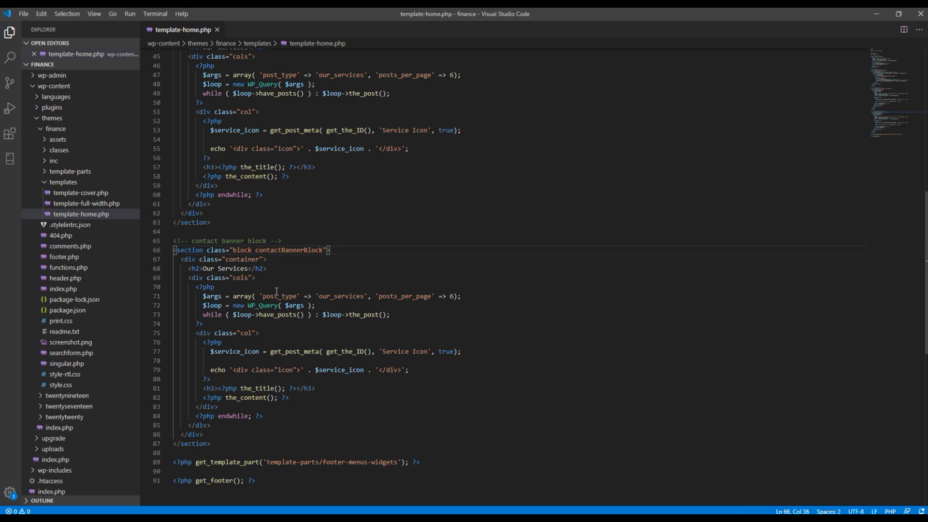
triple_click(230, 267)
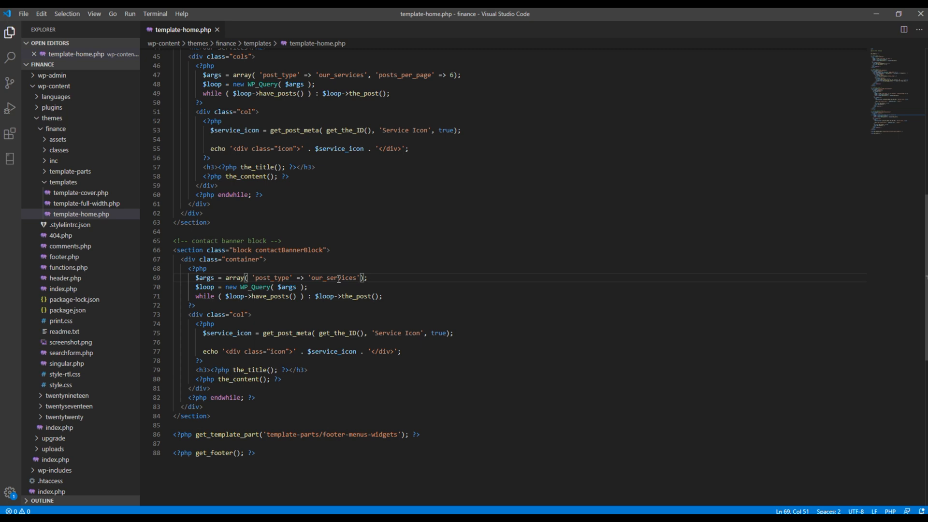
Step: Change the query post_type from our_services to contact_details
double_click(332, 277)
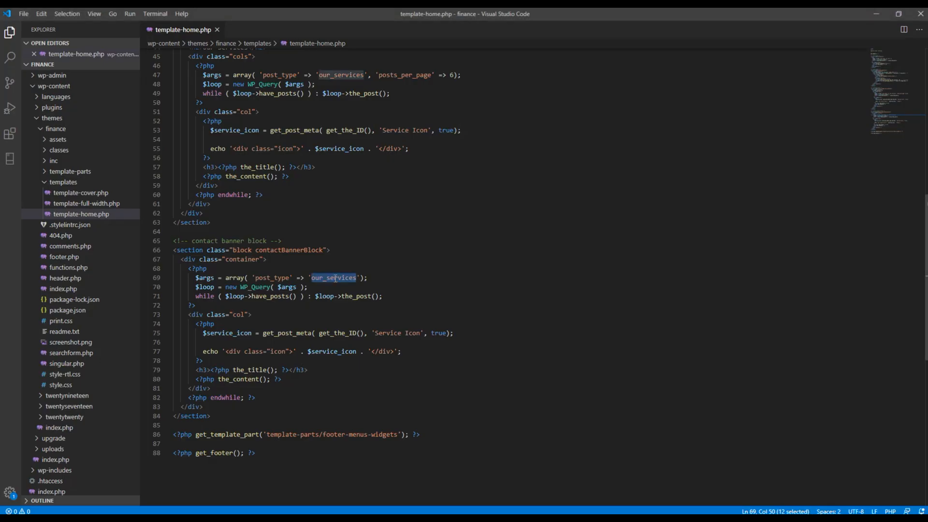
text(contact)
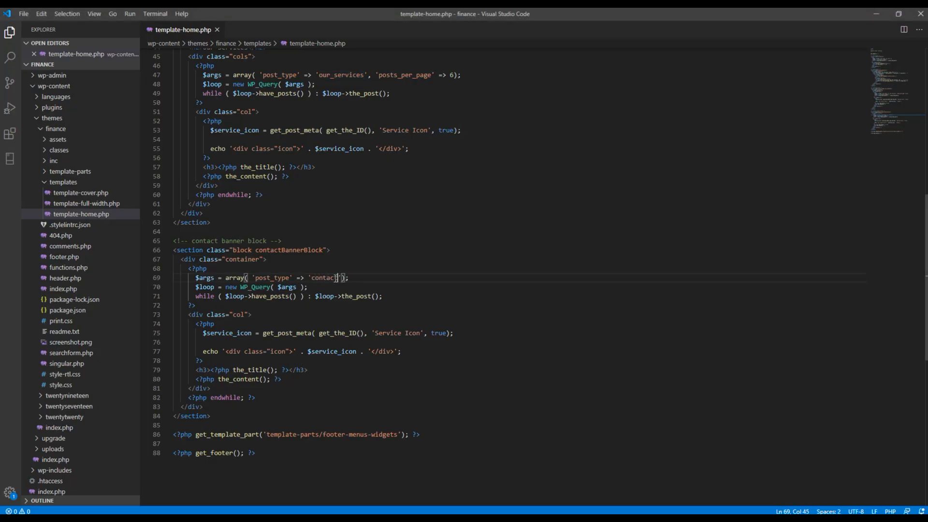
text(_deta)
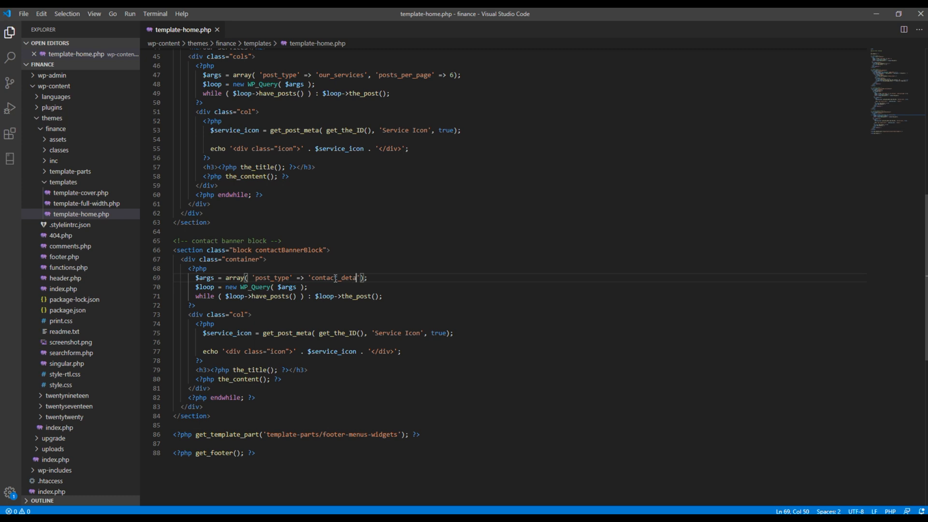
text(ils)
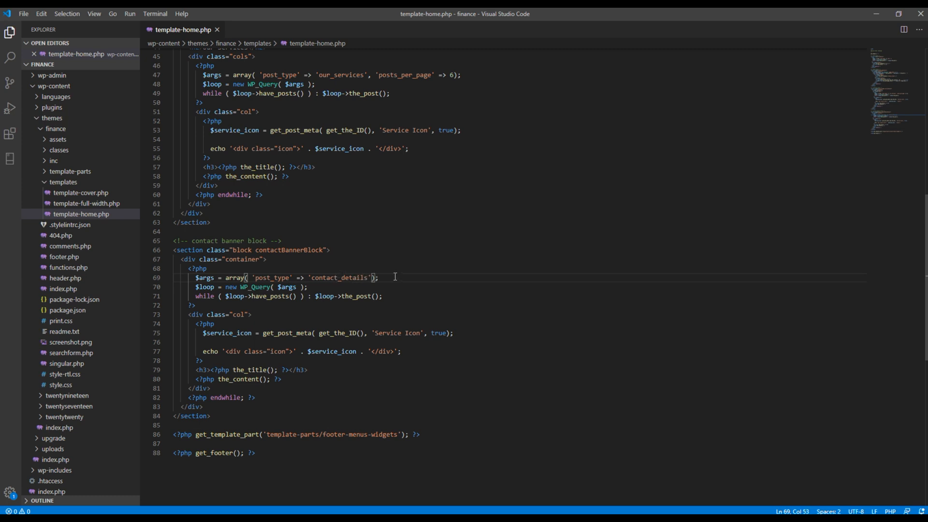
click(282, 378)
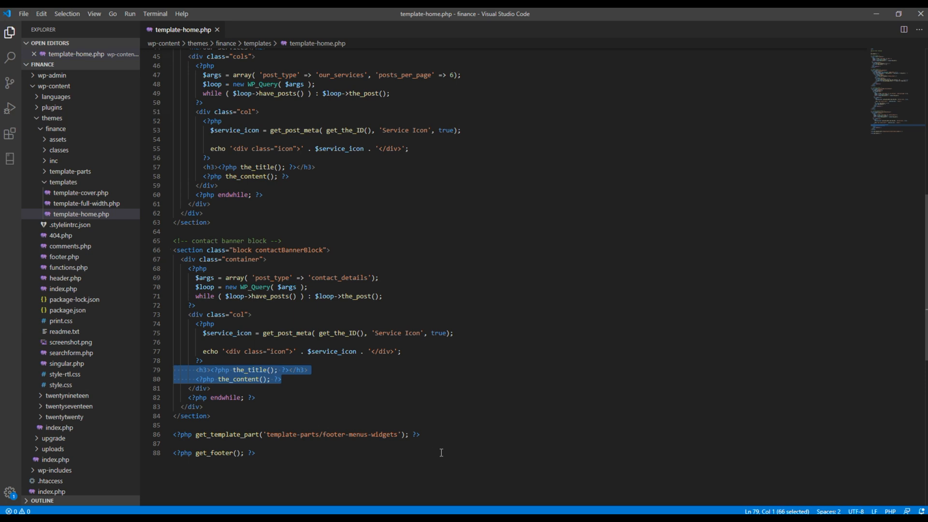
Step: Delete the old output lines, rename the col class to holder, and add a Contact Title meta lookup
key(Delete)
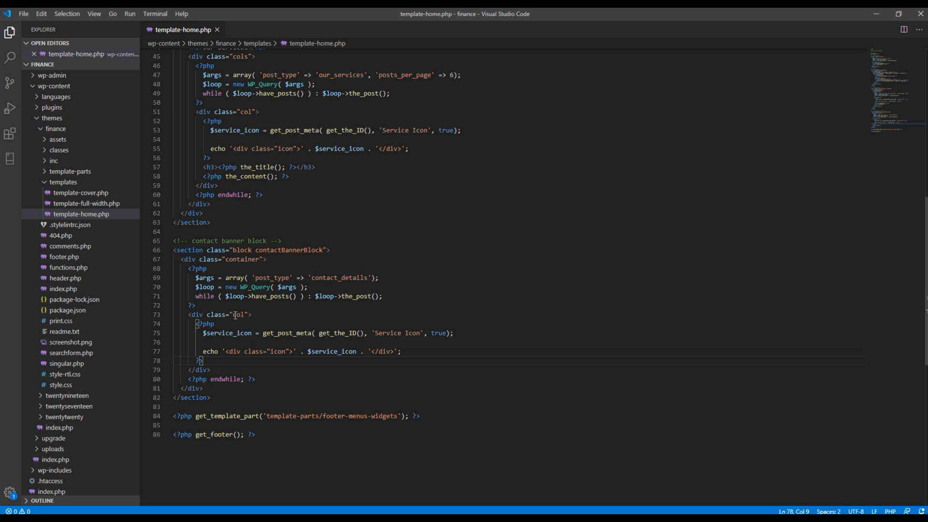
double_click(243, 314)
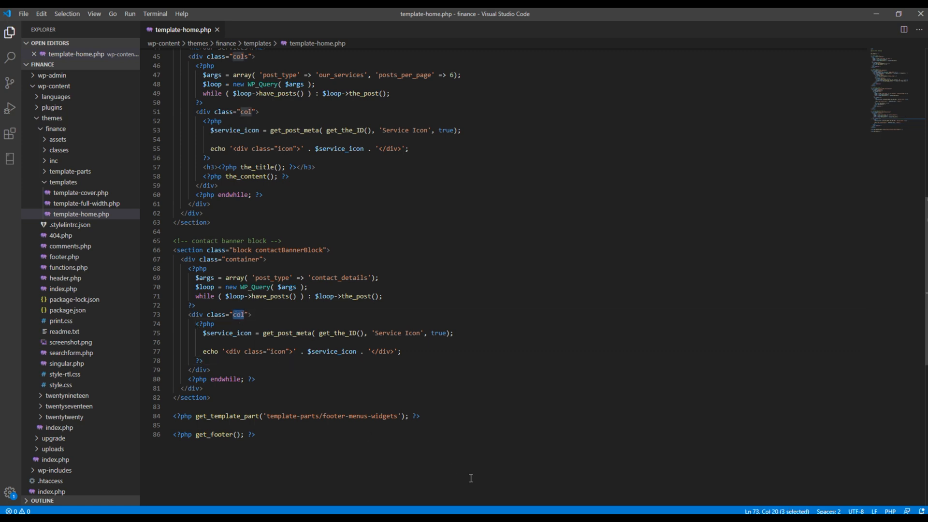
text(holder)
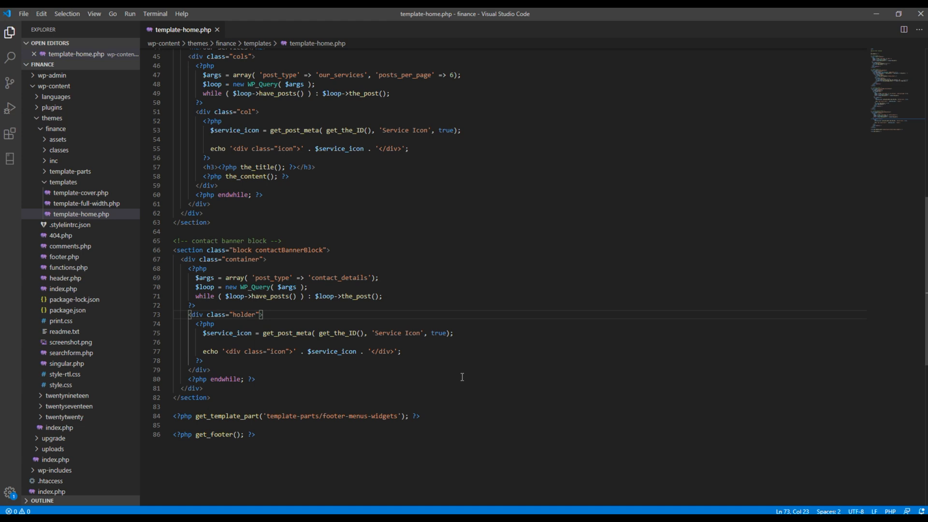
click(452, 332)
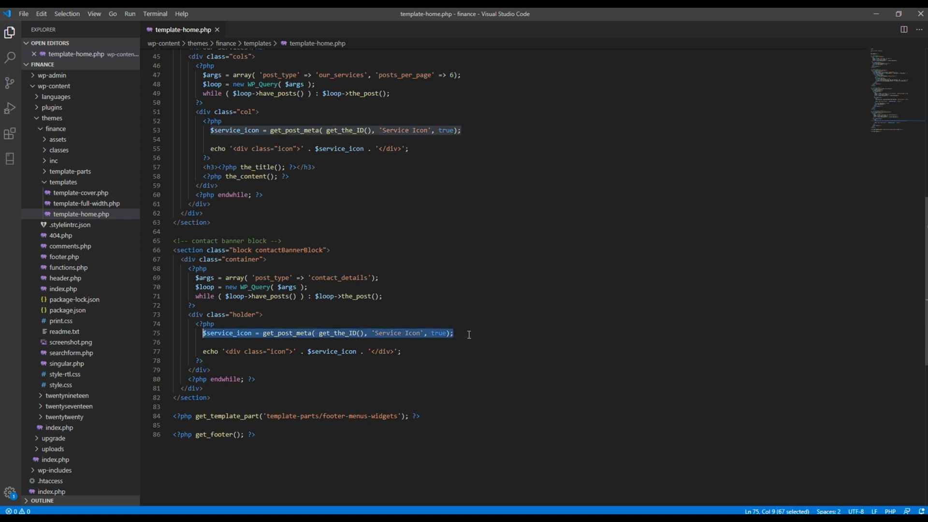
click(467, 333)
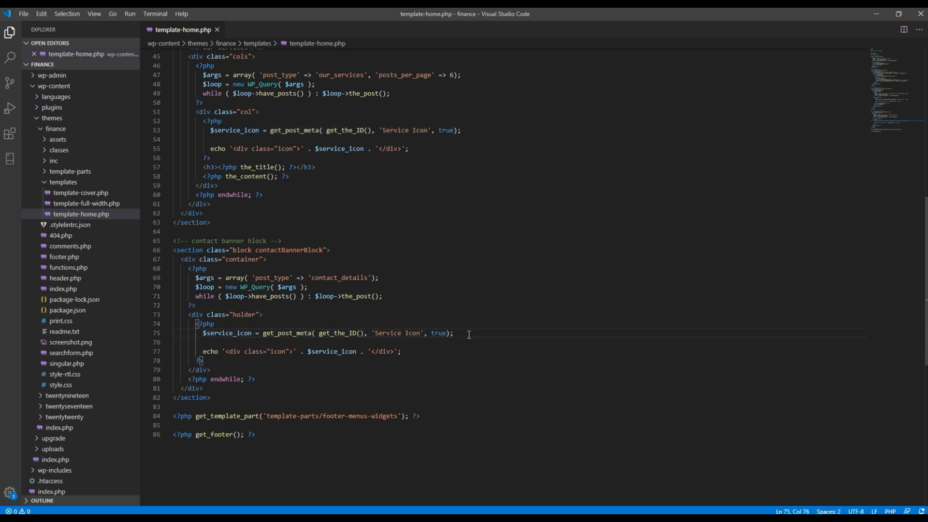
text($service_icon = get_post_meta( get_the_ID(), 'Service Icon', true);)
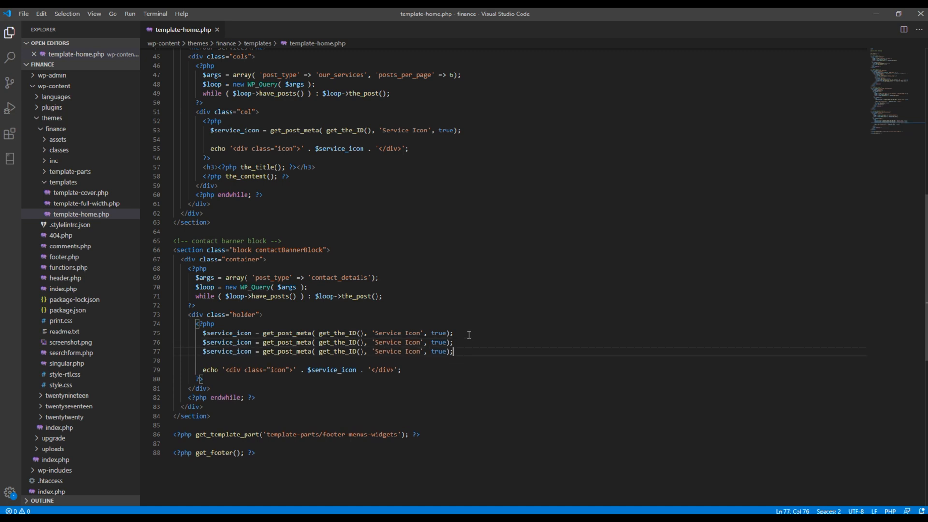
mouse_move(468, 334)
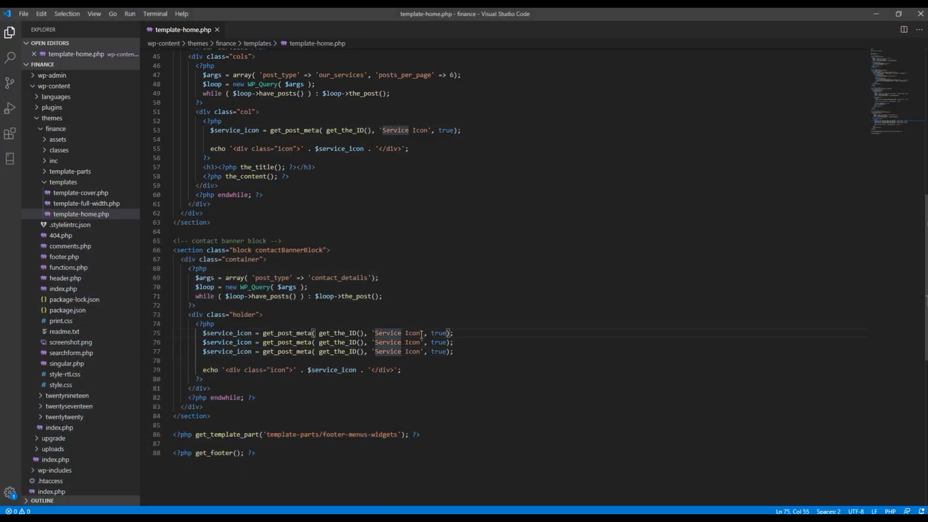
text(Contact Title)
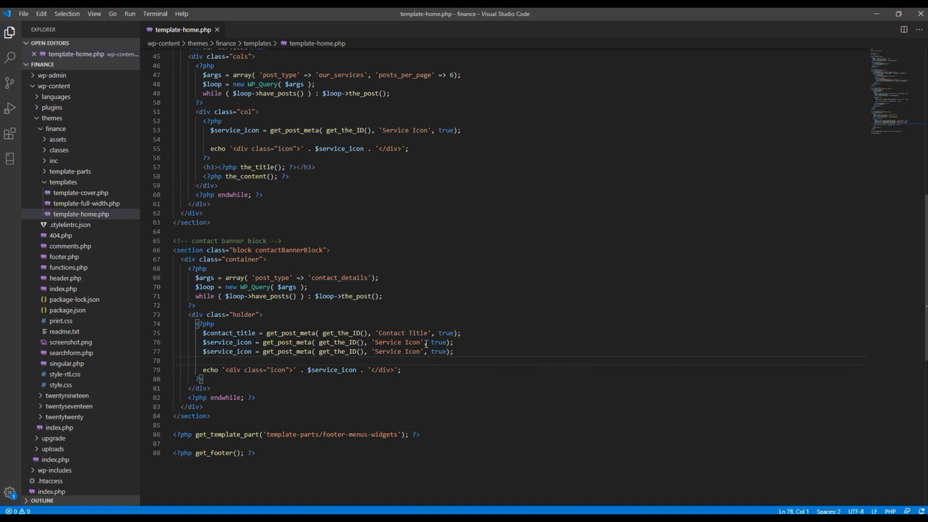
Step: Fetch Contact Content and Contact Button URL meta, storing the URL in $contact_button_url
double_click(399, 342)
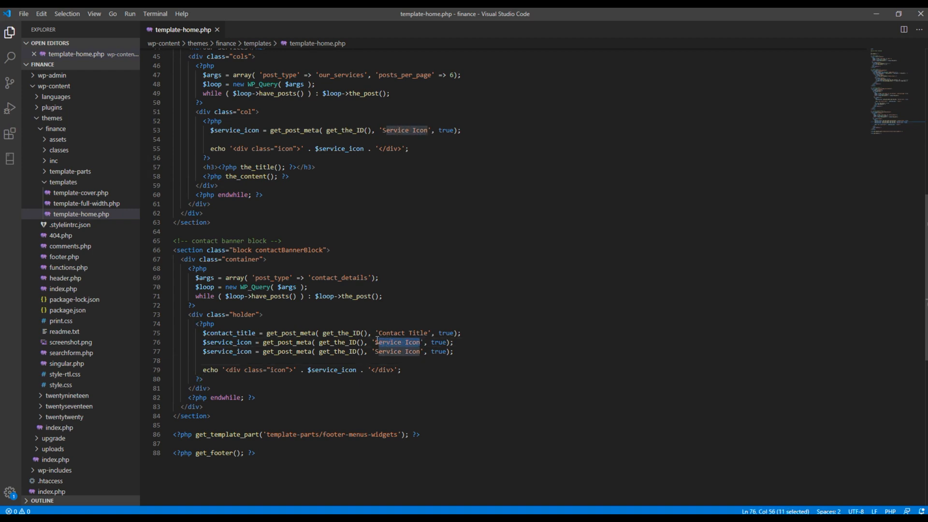
text(Contact Content)
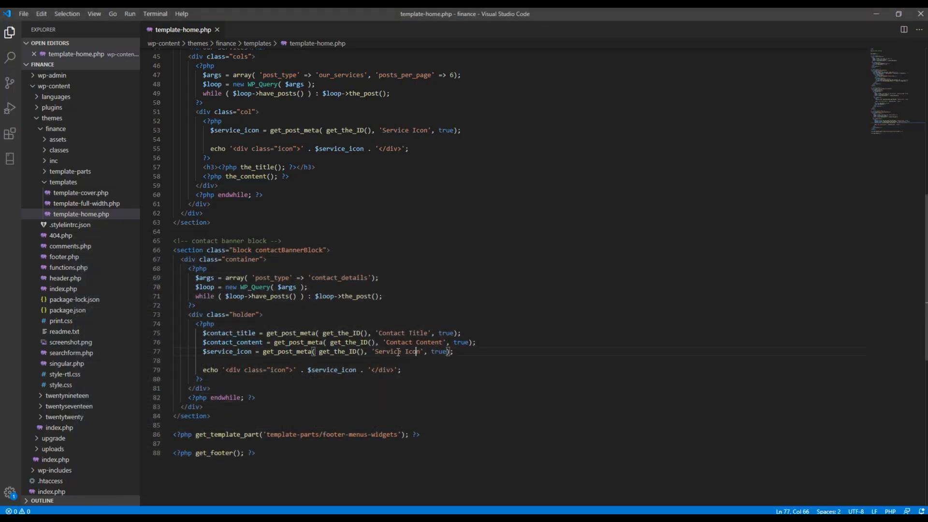
double_click(396, 352)
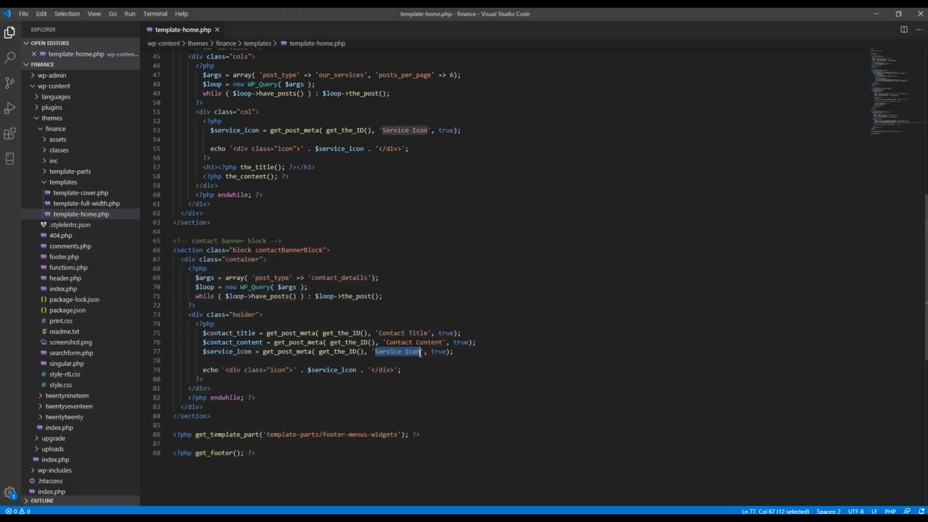
text(Contact Button URL)
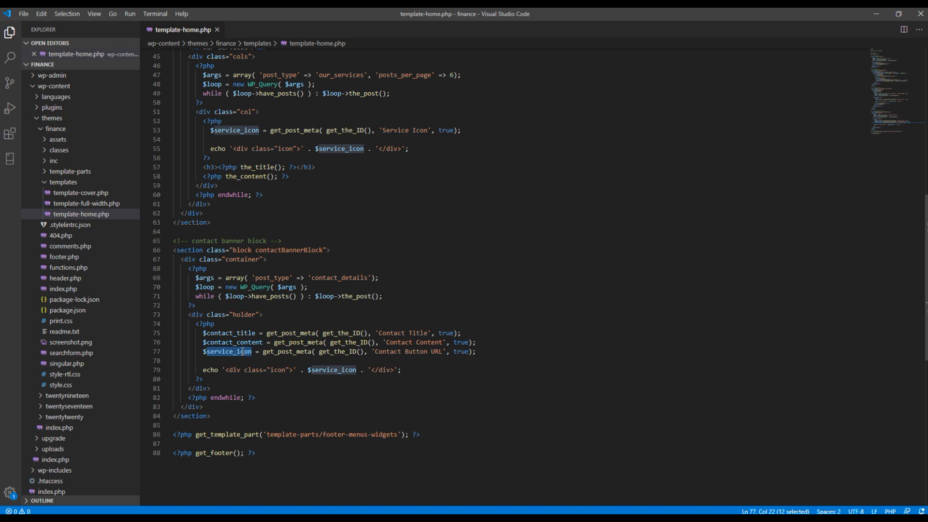
text($contact)
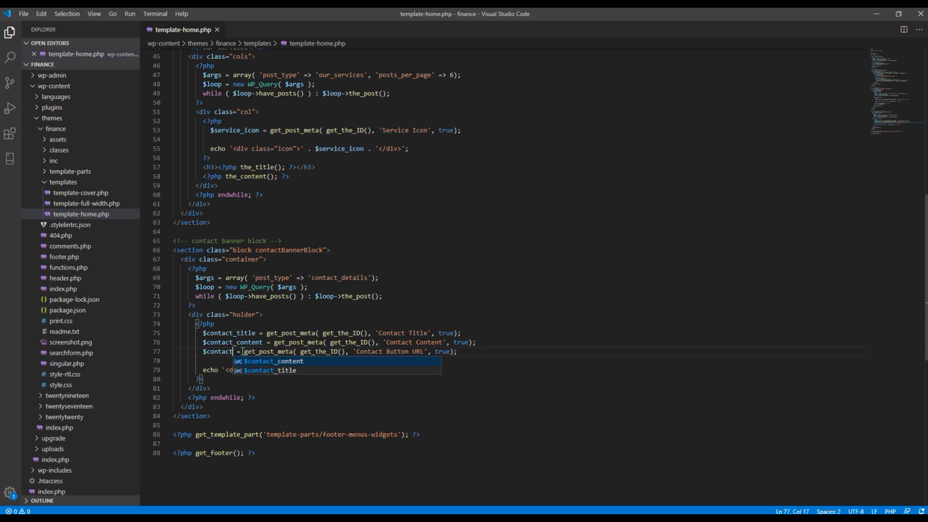
text(_button_url)
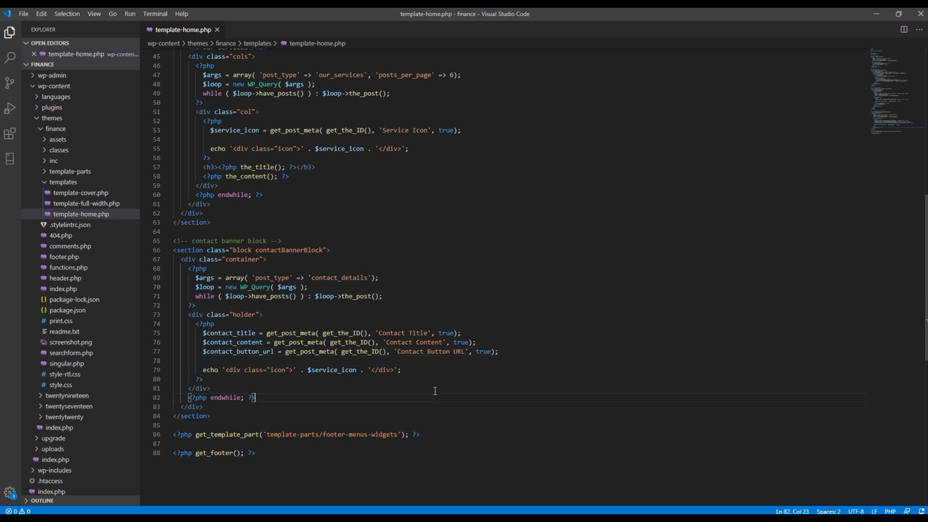
Step: Duplicate the echo line and output $contact_title, $contact_content and $contact_button_url in divs
click(418, 370)
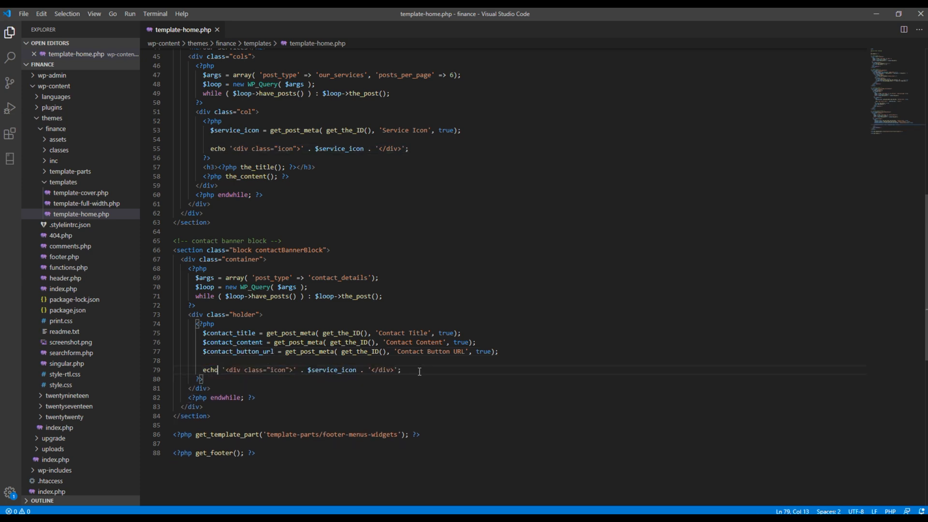
click(402, 370)
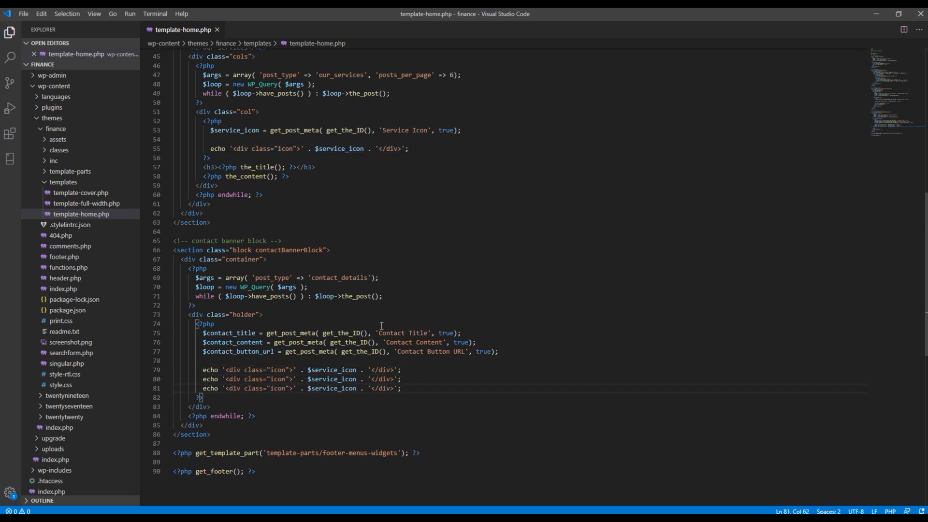
click(323, 369)
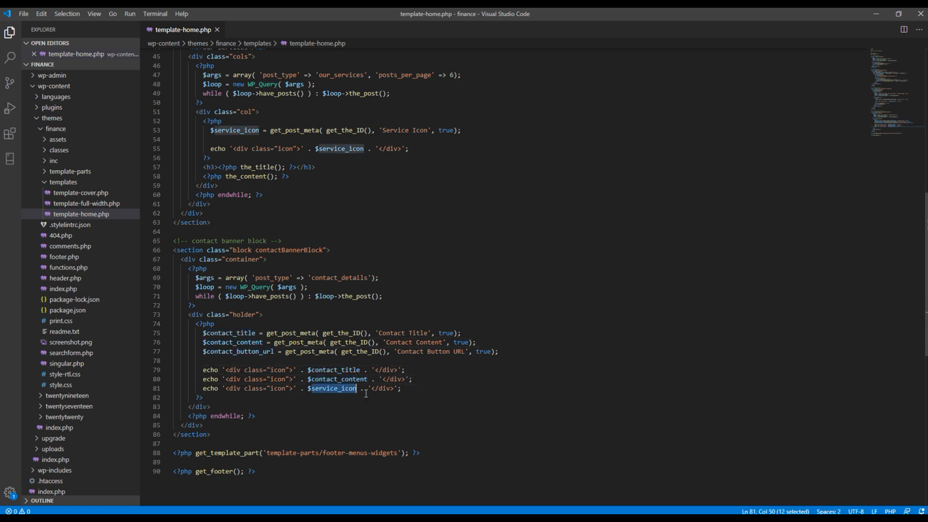
text(contact_button_url)
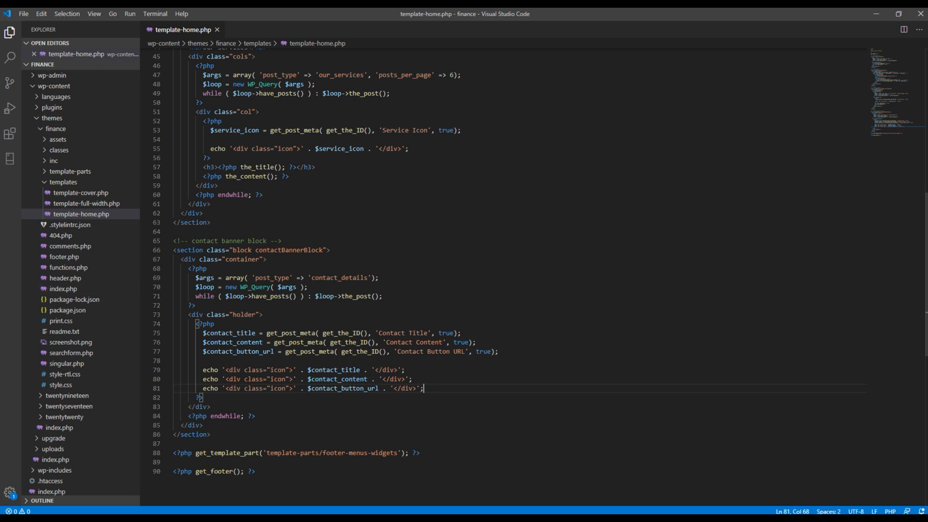
mouse_move(412, 274)
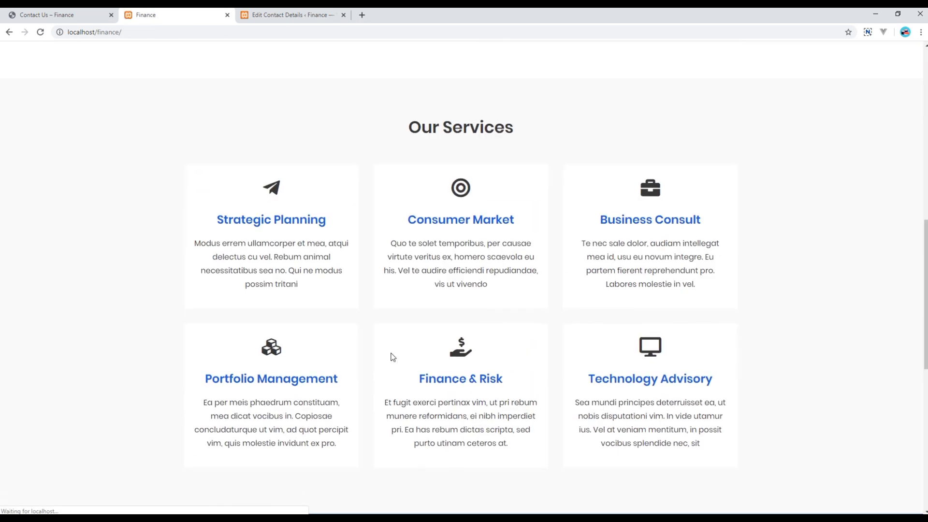
Step: Reload the local homepage and scroll to the contact banner showing title, paragraph and URL
scroll(down, 3)
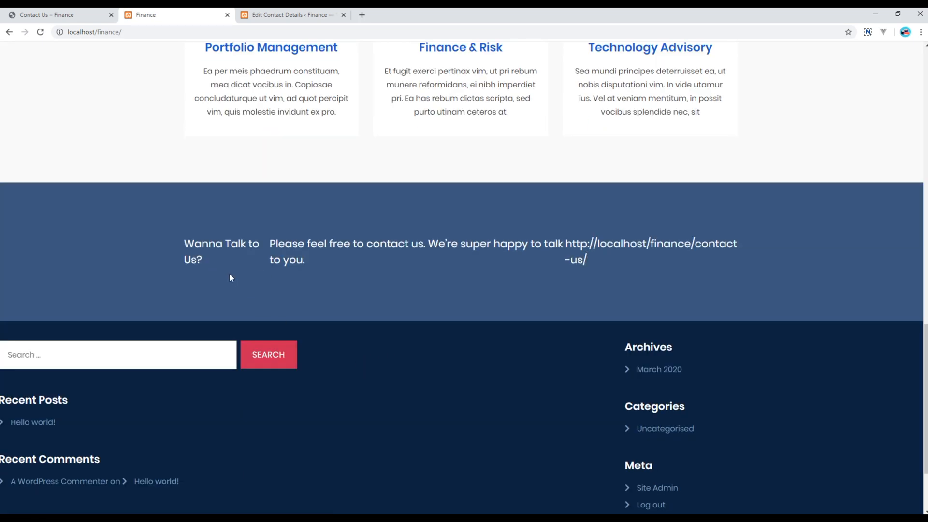
mouse_move(220, 246)
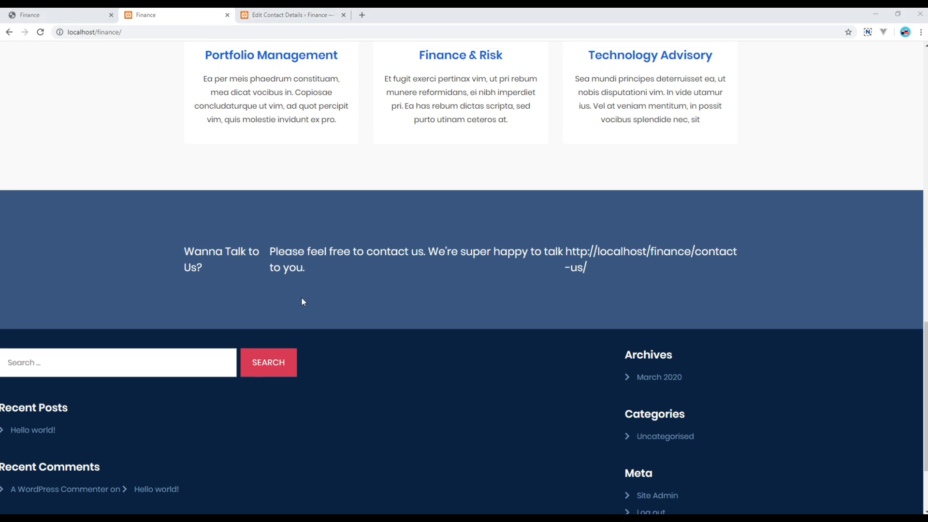
mouse_move(341, 220)
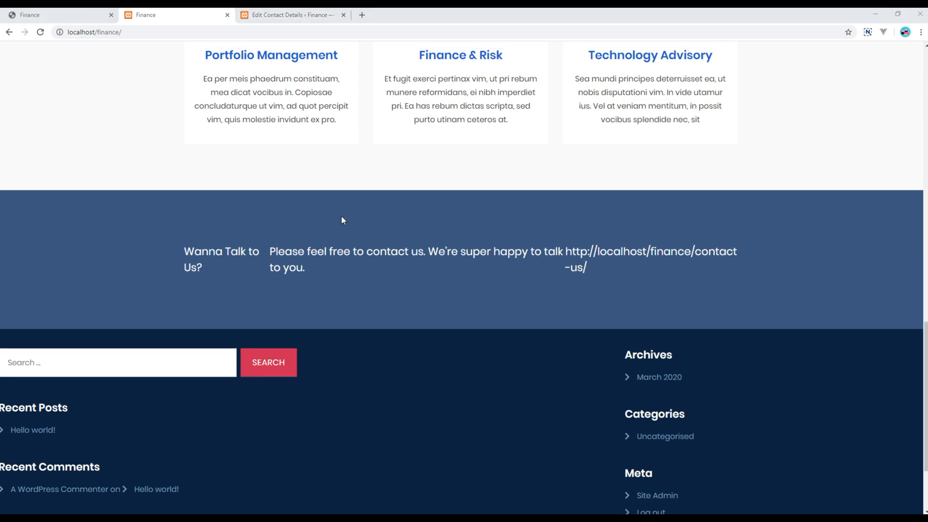
mouse_move(207, 394)
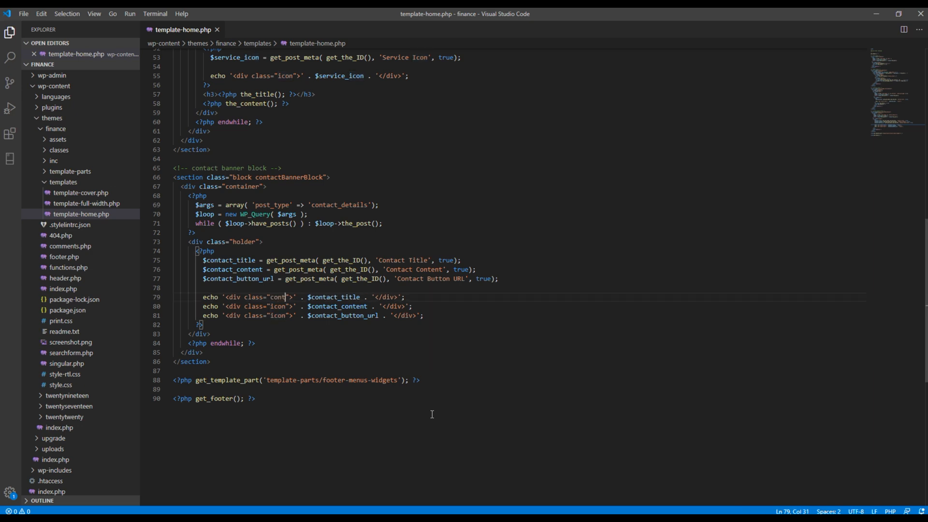
Step: Rename the class to content and start wrapping the title in an <h3> tag
text(ent)
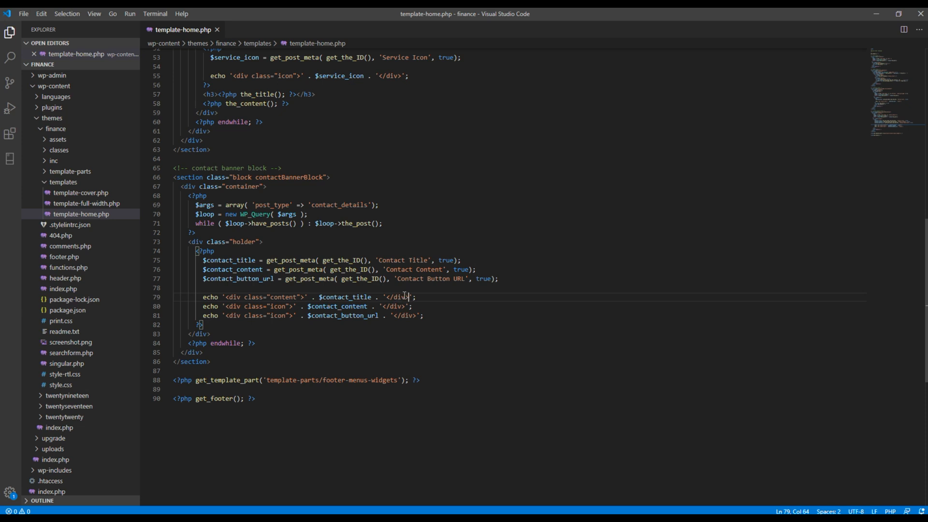
key(BackSpace)
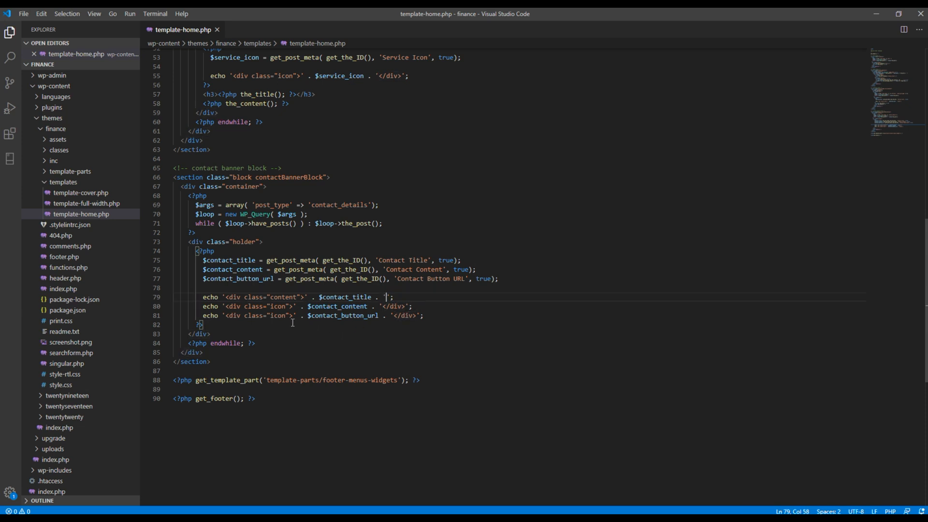
double_click(258, 307)
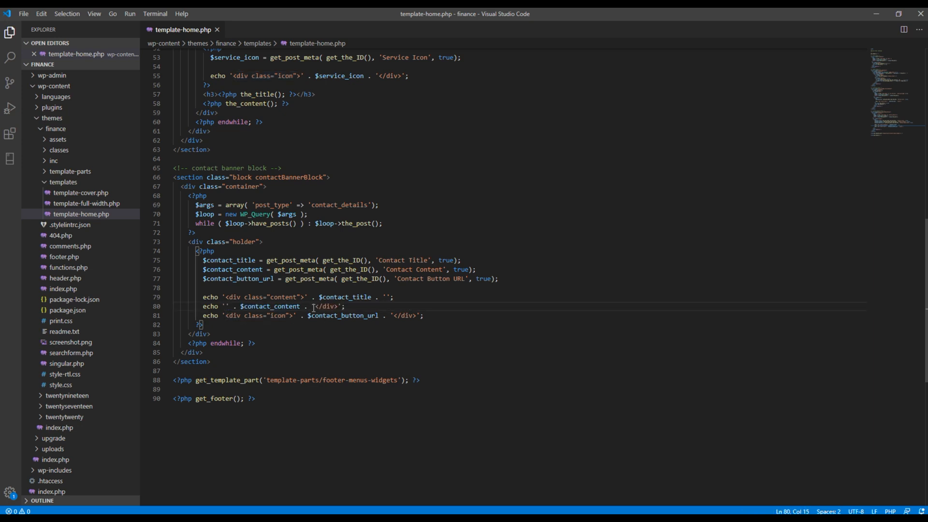
click(304, 297)
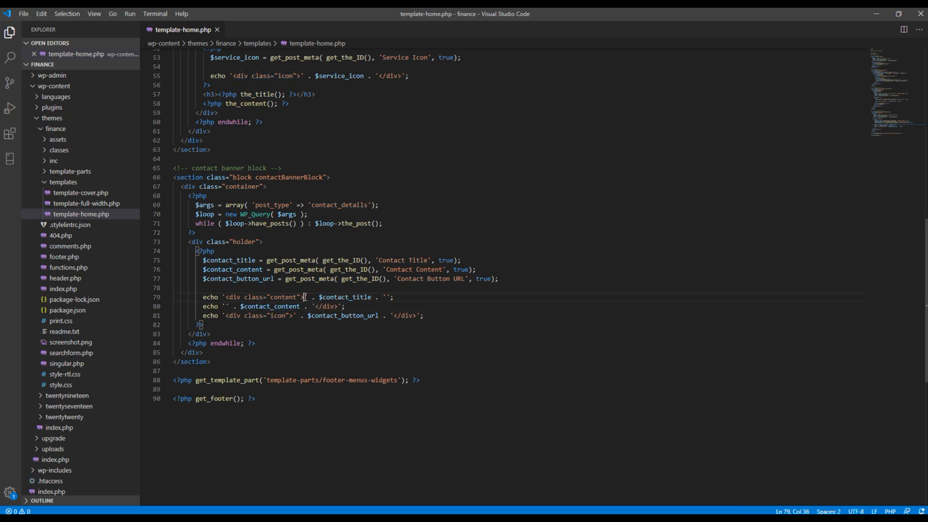
text(<h3>)
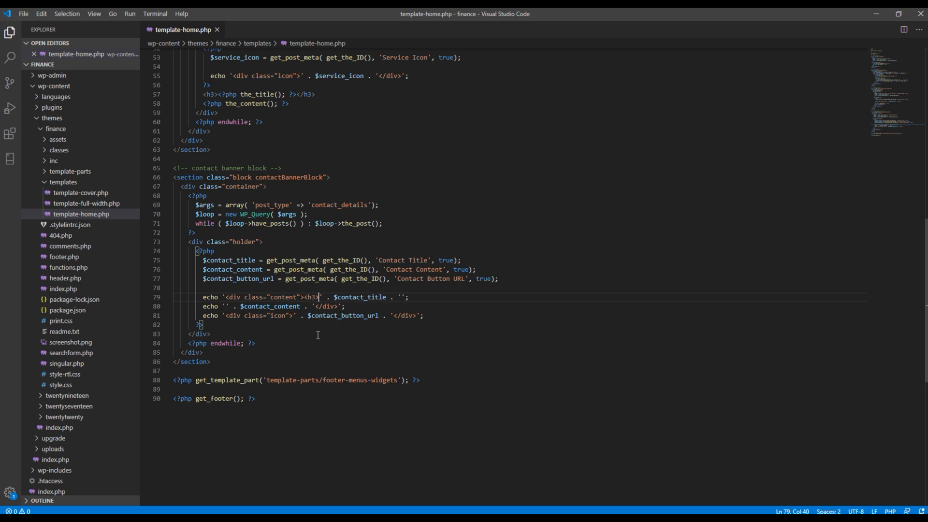
Step: Close the h3 after the title and wrap the contact content in a <p> paragraph
click(413, 334)
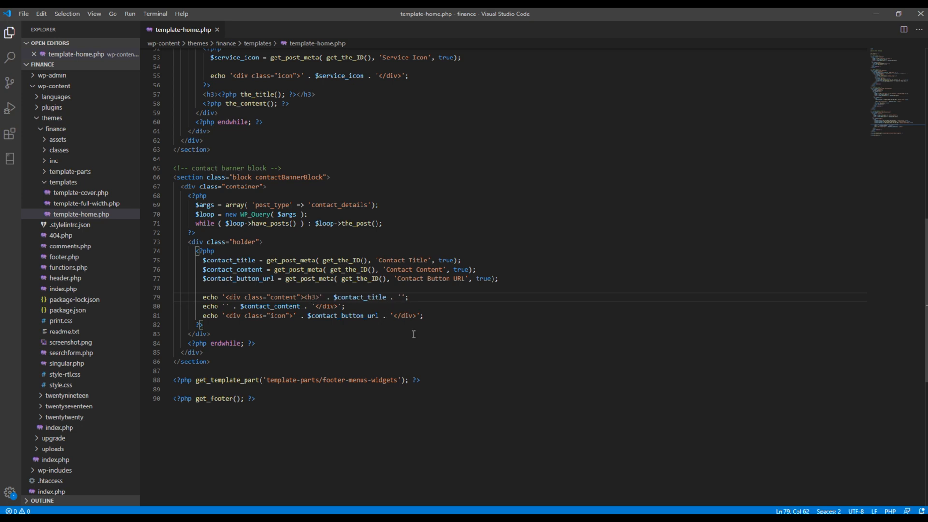
text(</)
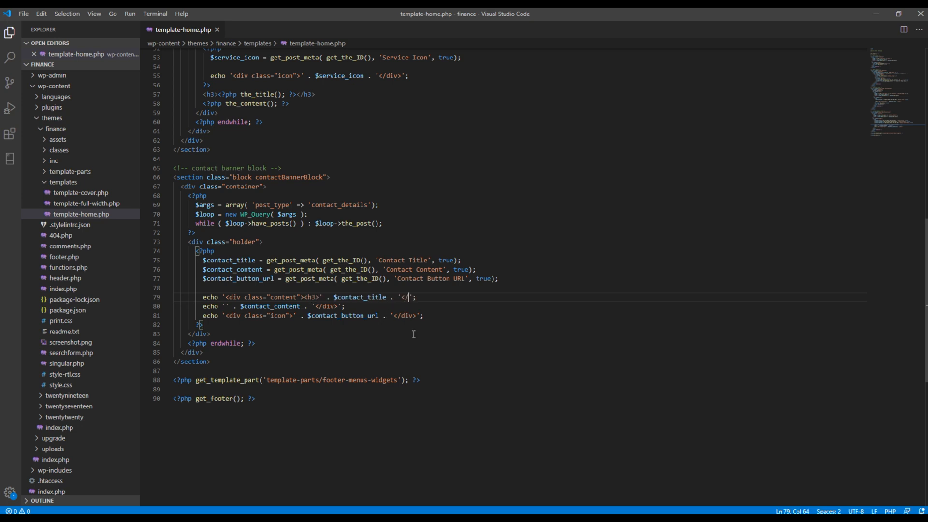
text(h3>)
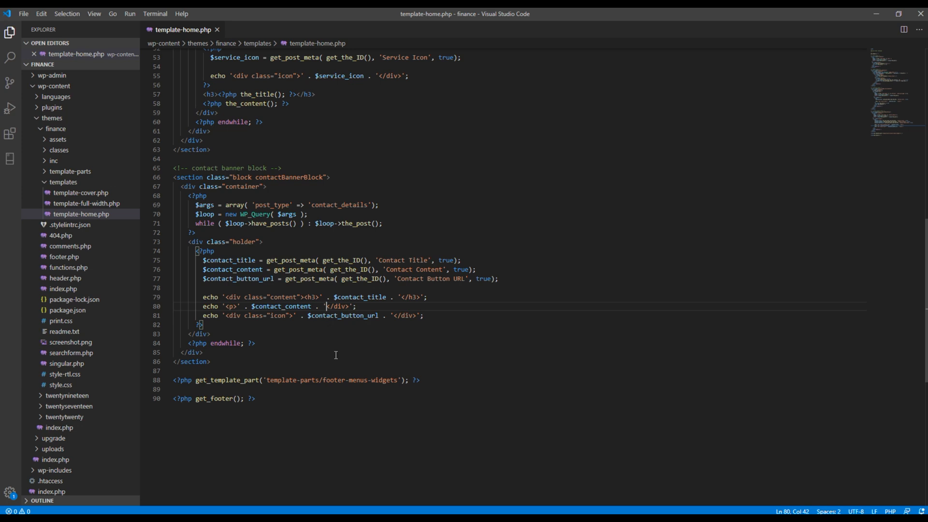
text(</p></)
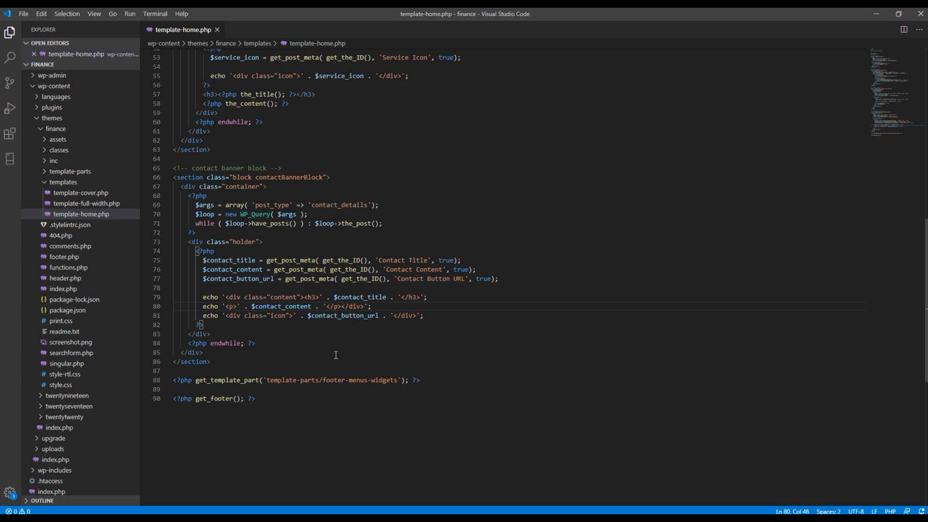
mouse_move(348, 321)
text(buttonBlock)
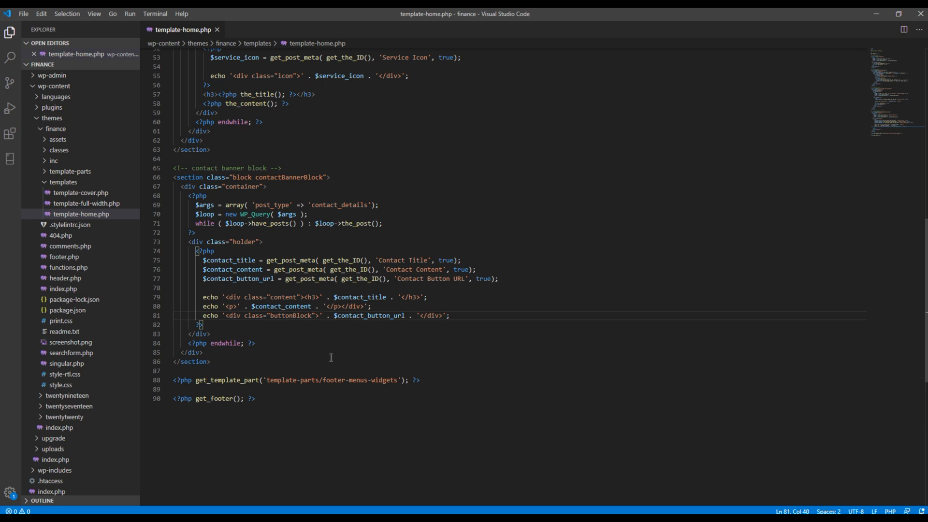
Step: Wrap the button output in an <a> link with class btn and an empty href
text(<a>)
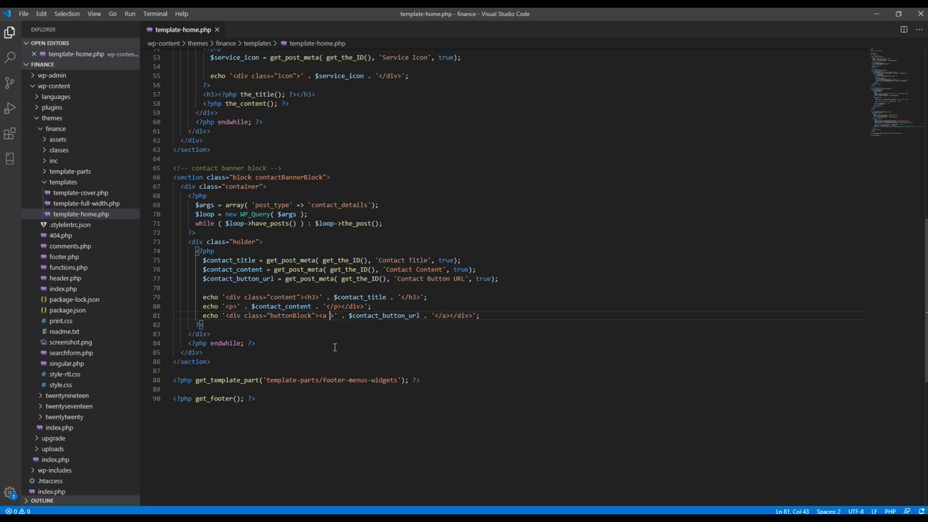
text(class="")
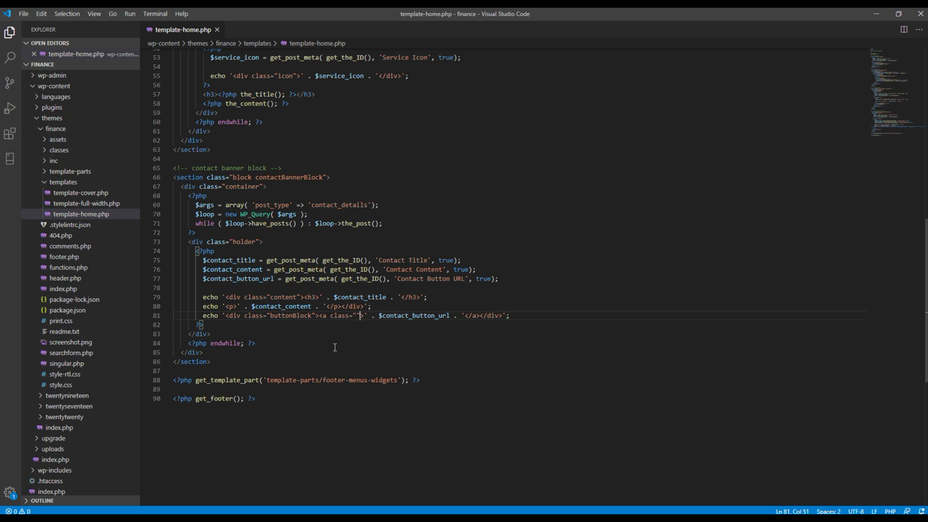
text(btn)
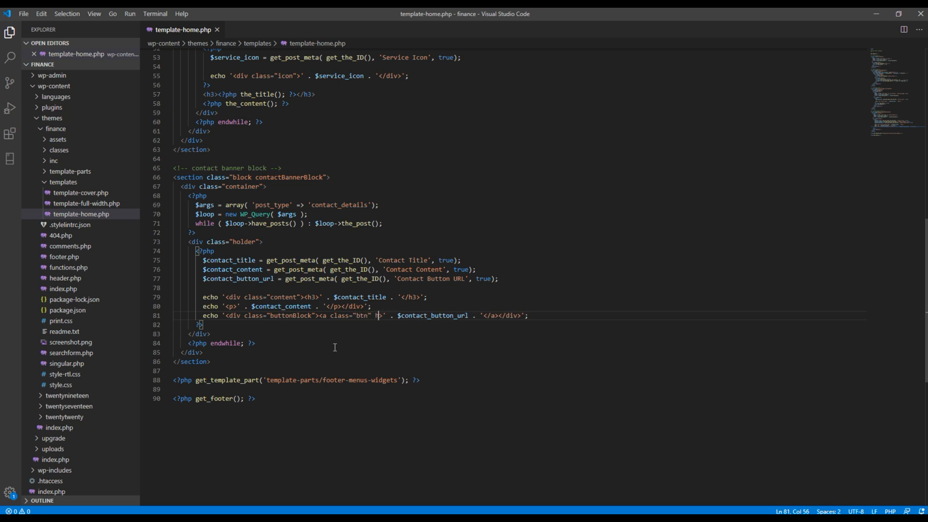
text(href="")
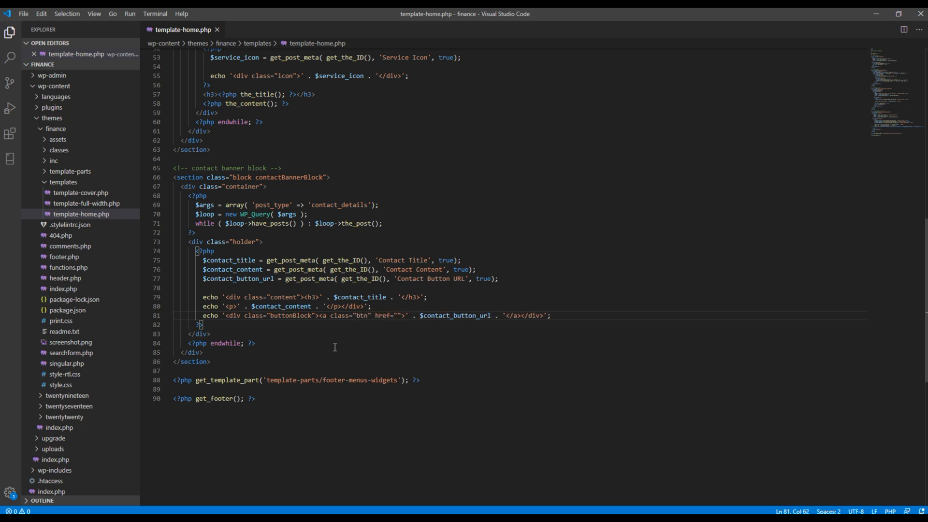
click(404, 315)
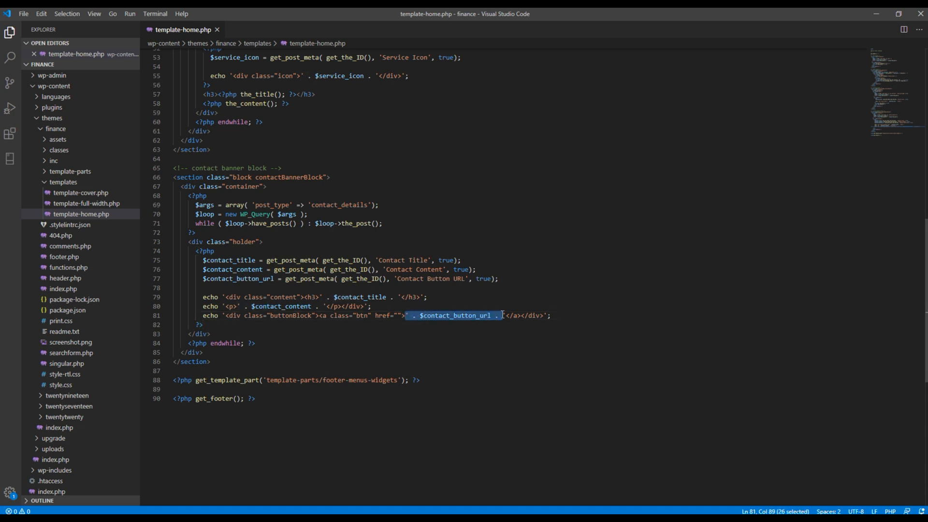
key(Delete)
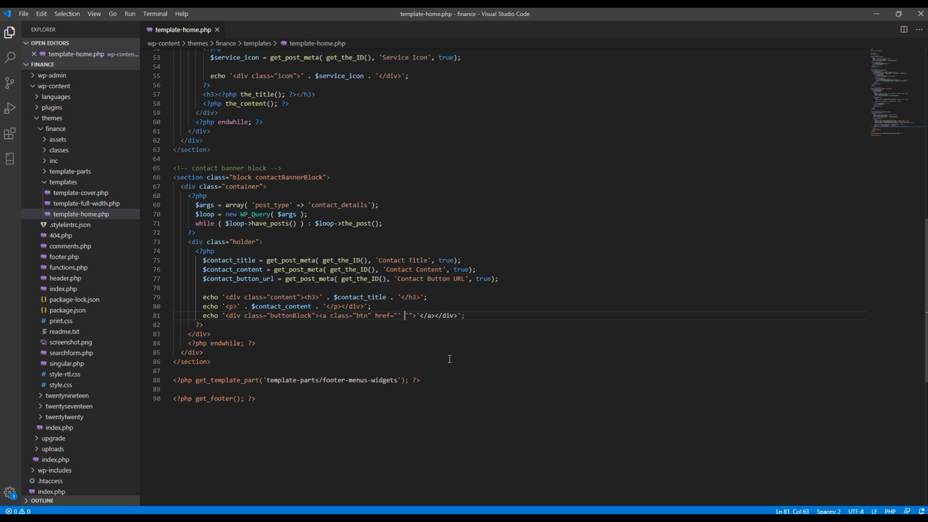
Step: Set the href to $contact_button_url and the link text to Contact Us
text(. $contact_button_url .)
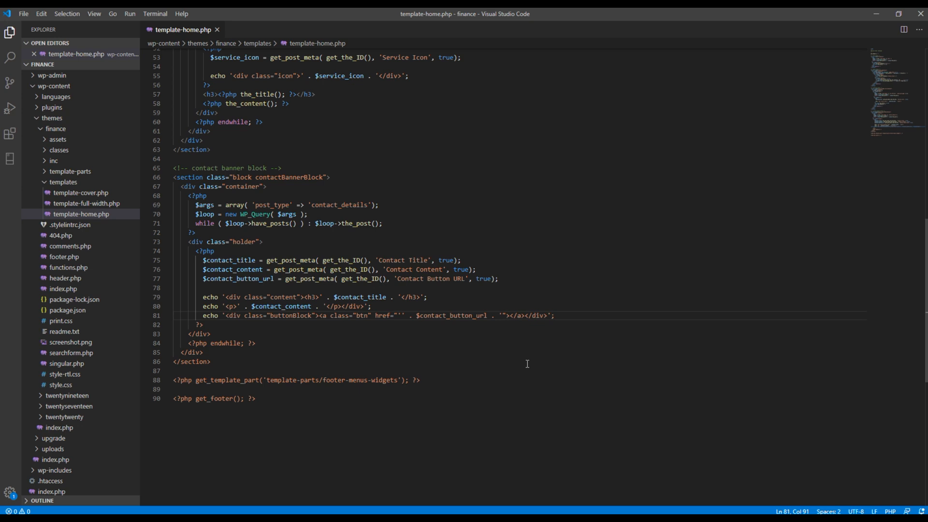
text(Contact)
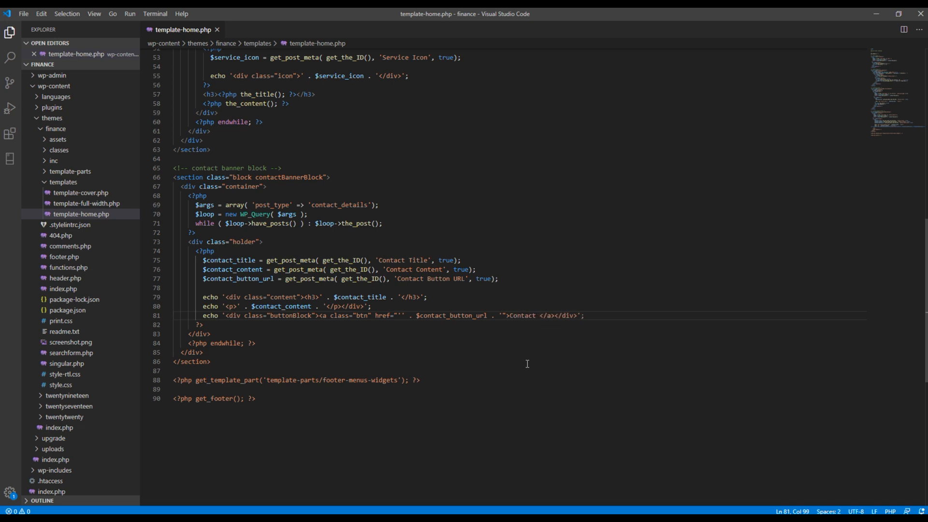
text(Us)
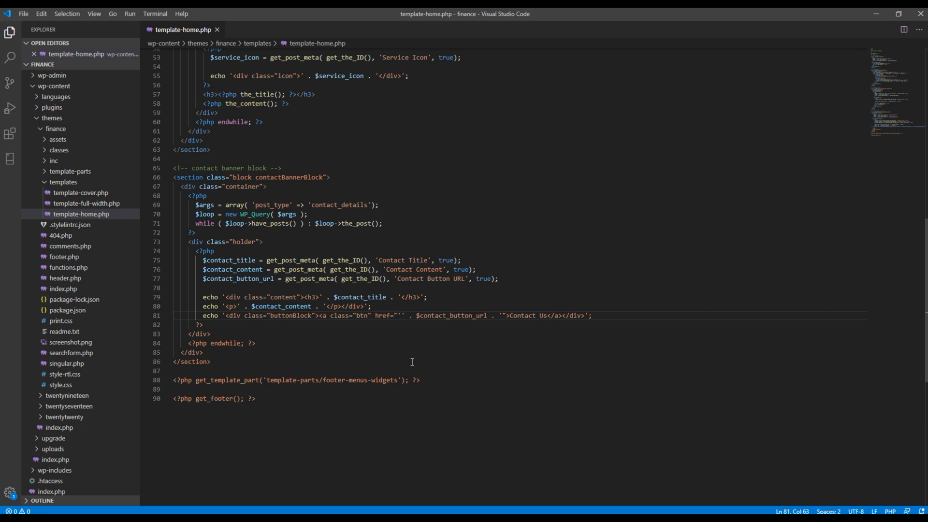
mouse_move(364, 341)
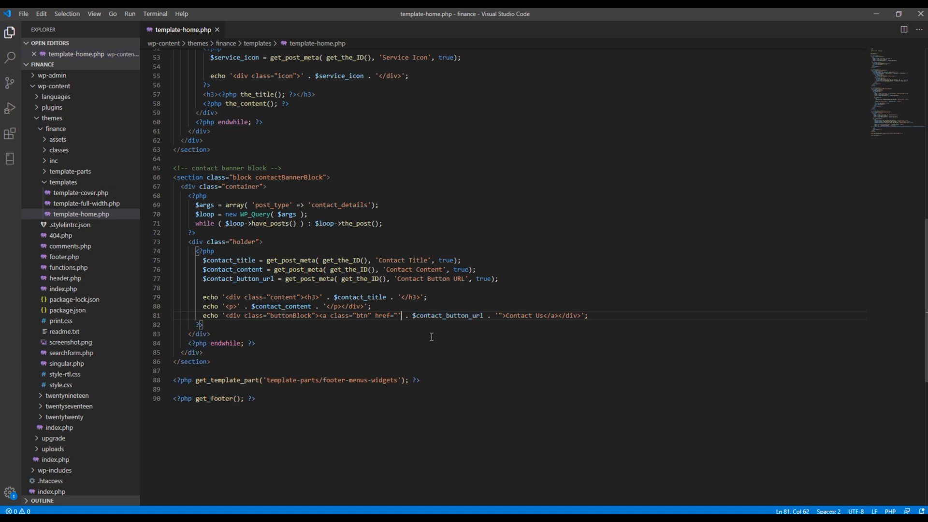
click(587, 315)
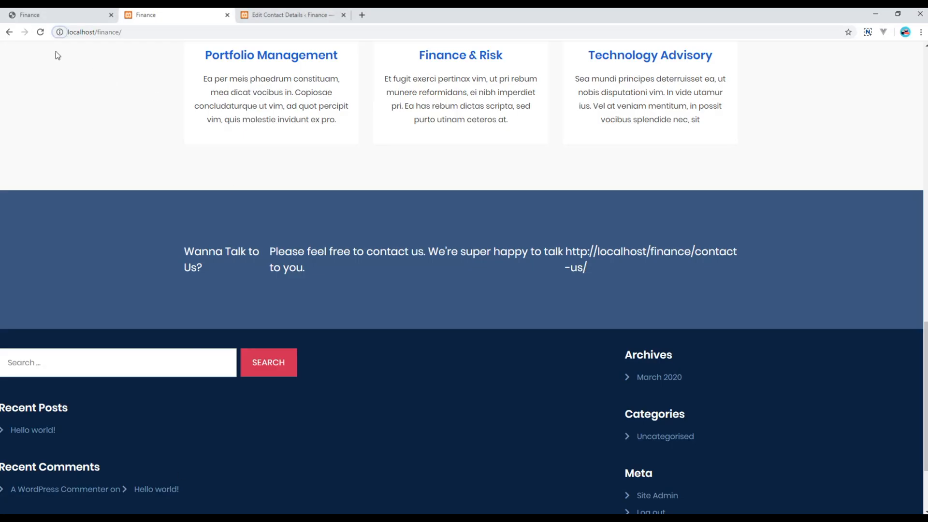
Step: Reload localhost/finance to view the styled banner, then inspect the page's markup
click(40, 32)
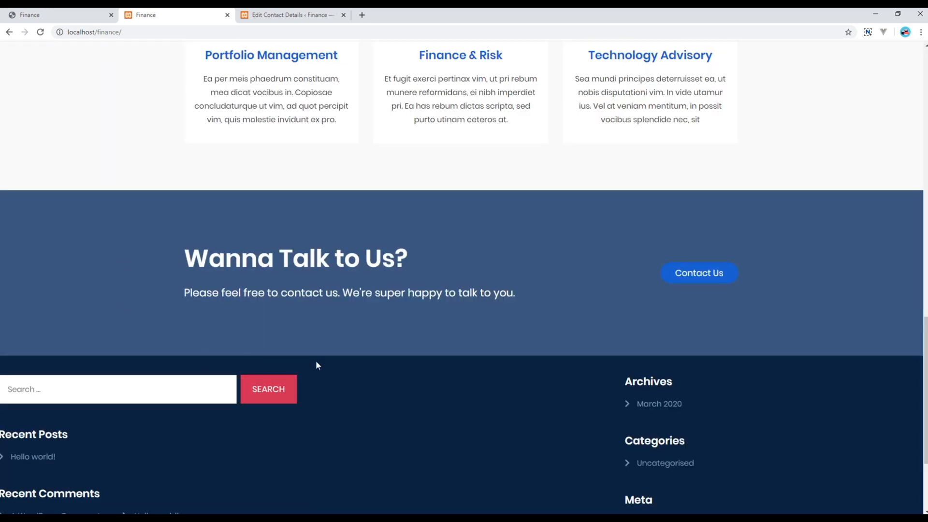
mouse_move(400, 347)
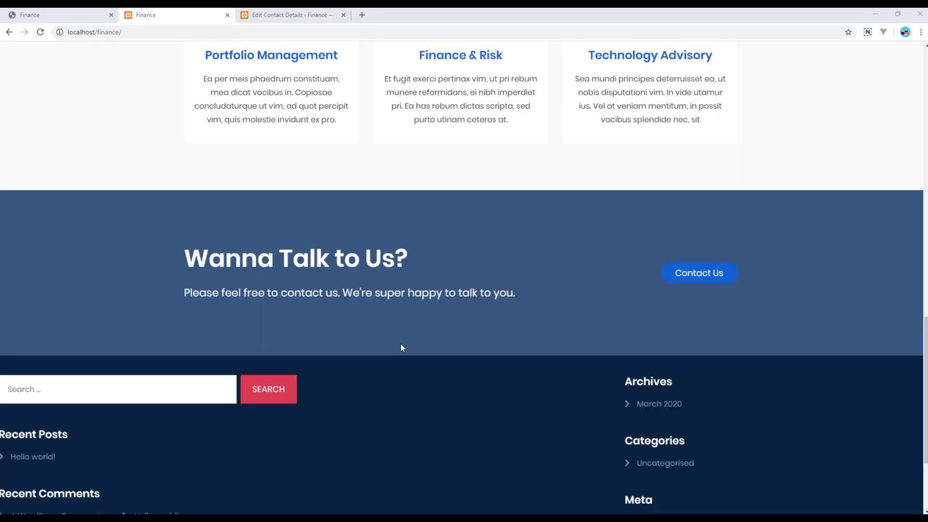
mouse_move(447, 234)
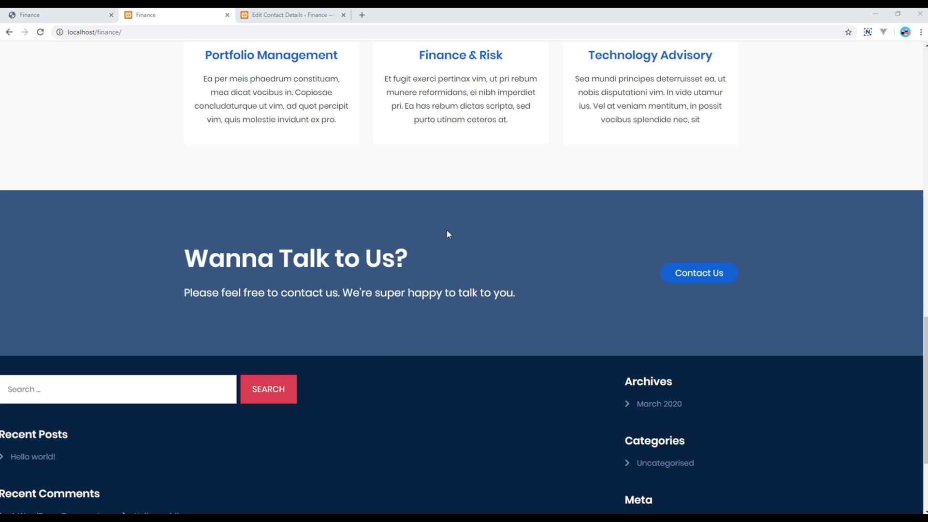
right_click(447, 234)
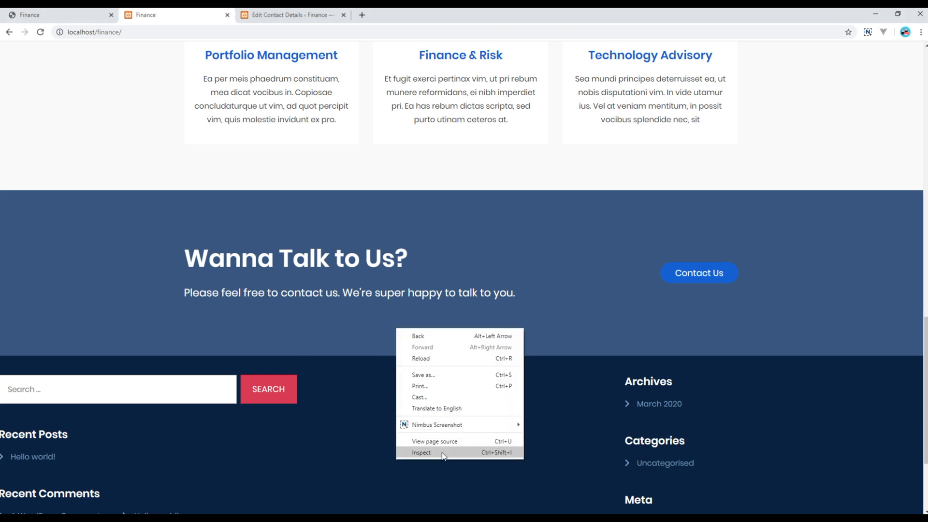
click(420, 452)
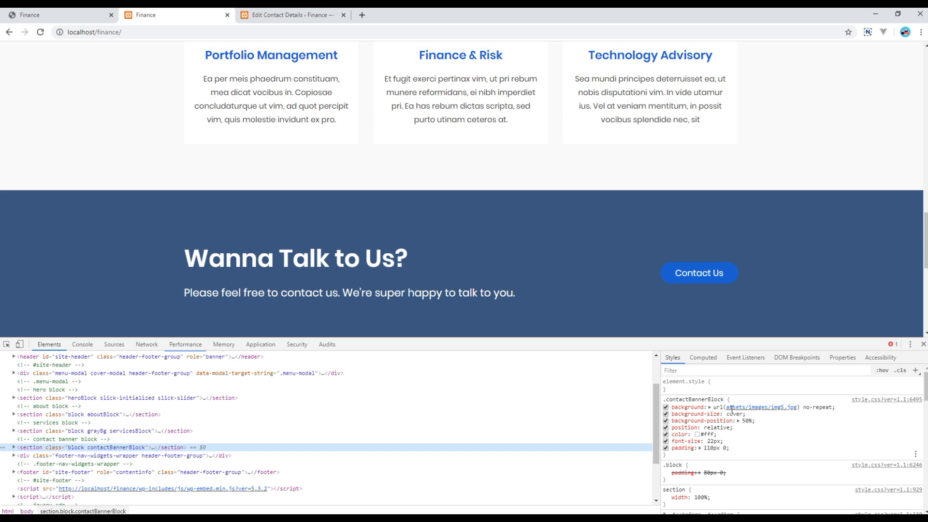
mouse_move(763, 407)
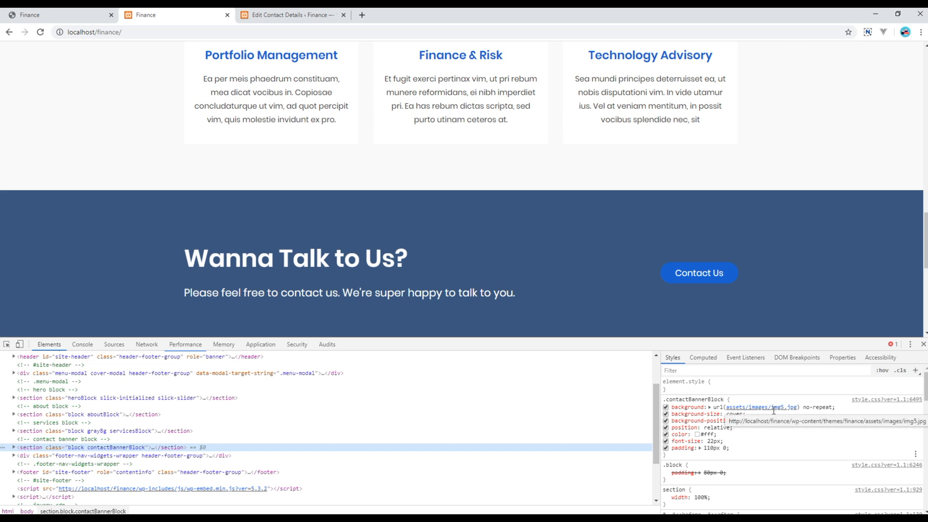
Step: Reveal the contactBannerBlock background image path assets/images/img5.jpg in the Styles pane
click(922, 344)
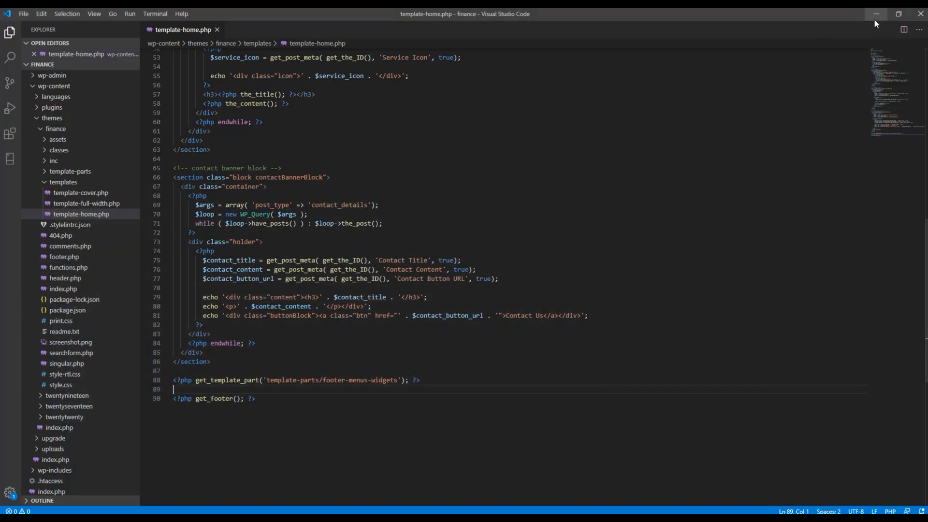
Step: Minimize VS Code and browse into the finance theme's assets/images folder
click(876, 14)
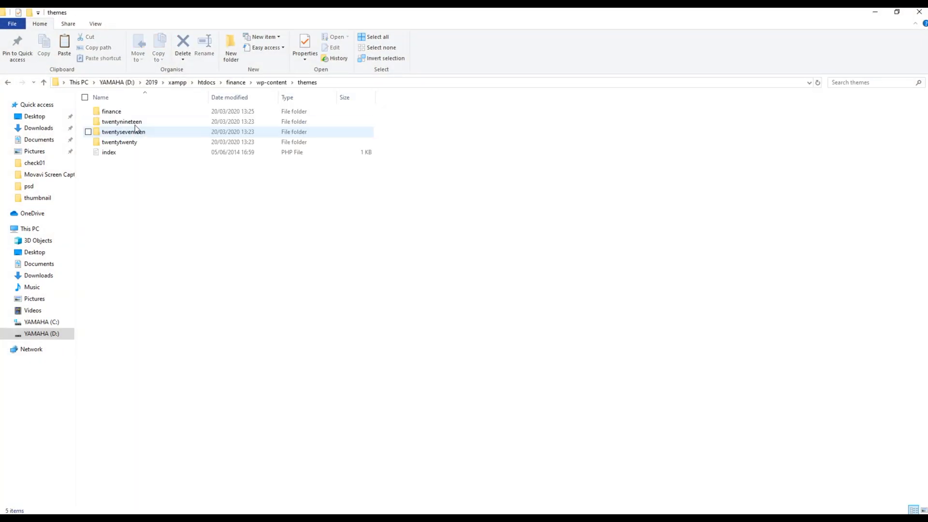
double_click(111, 111)
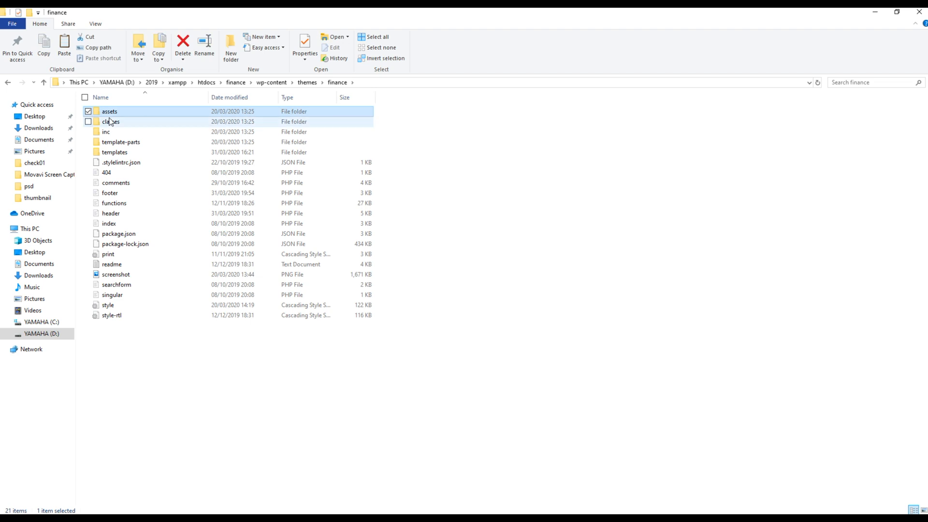
double_click(110, 111)
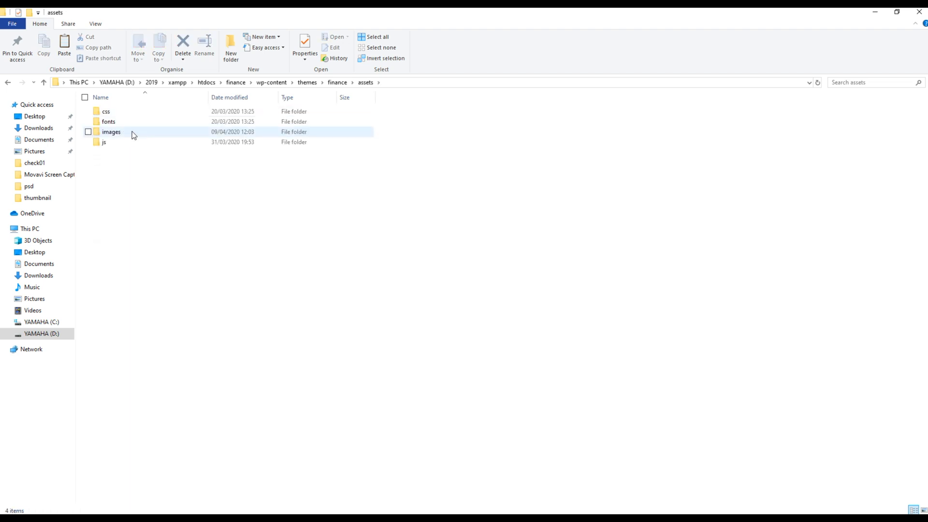
double_click(112, 131)
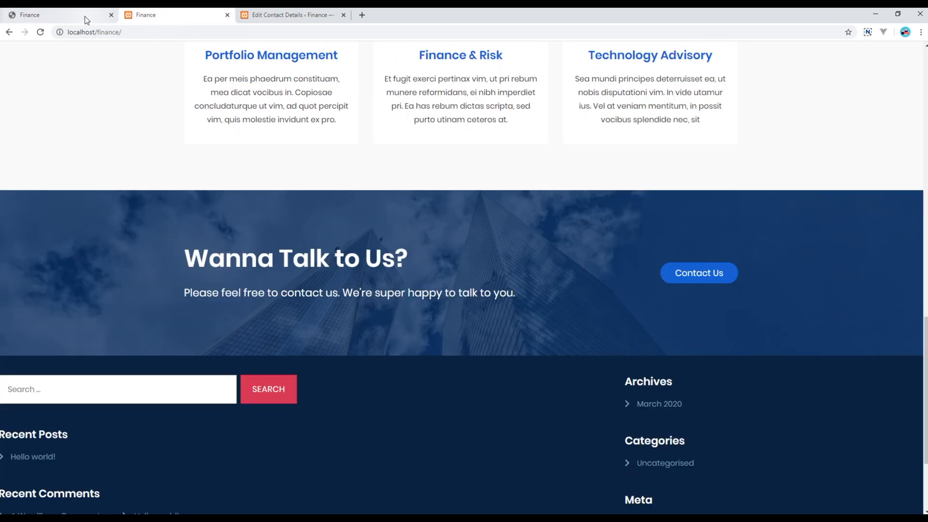
mouse_move(246, 178)
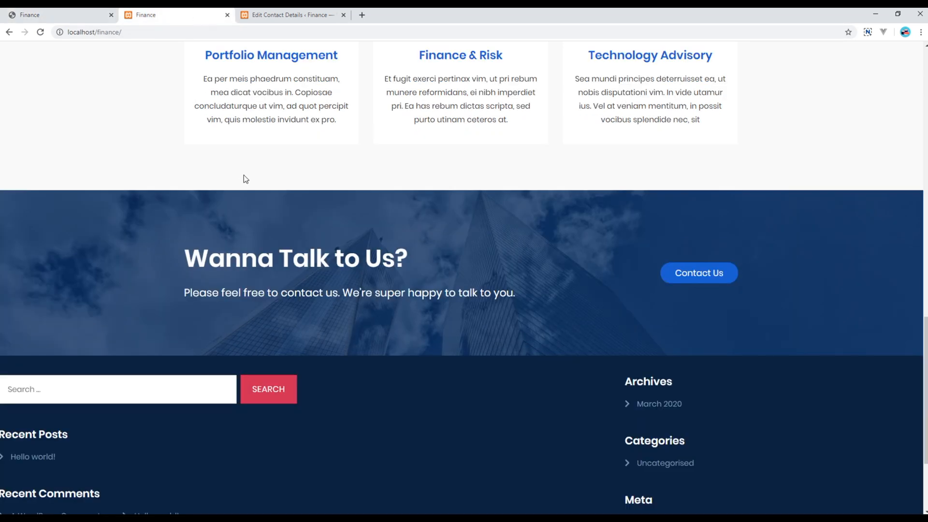
mouse_move(155, 197)
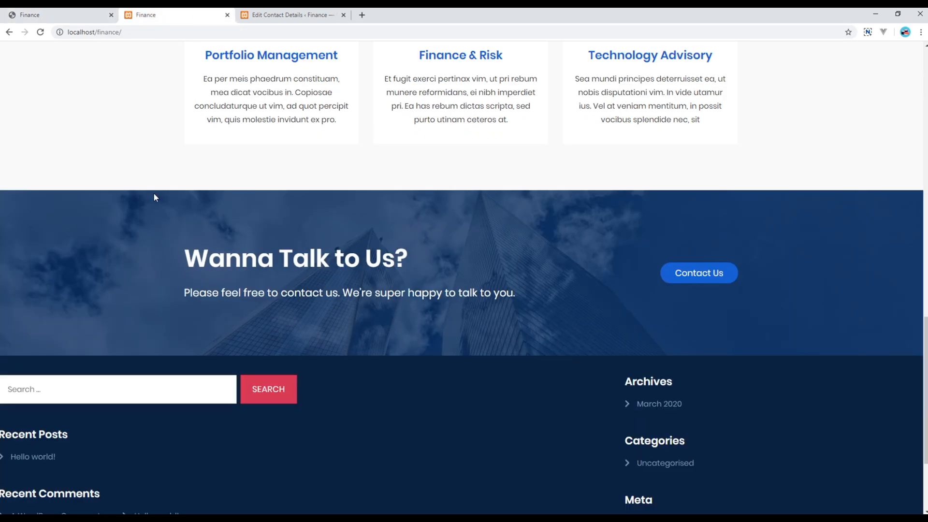
mouse_move(204, 249)
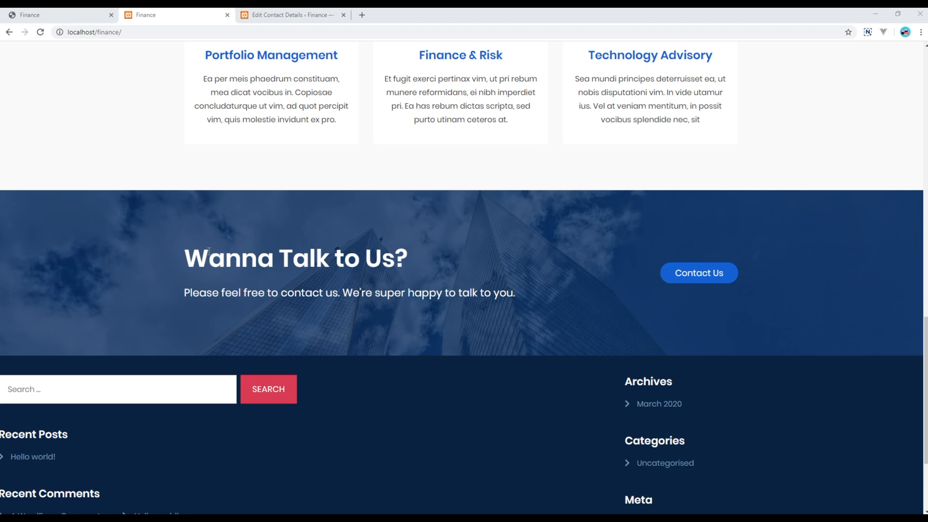
mouse_move(240, 193)
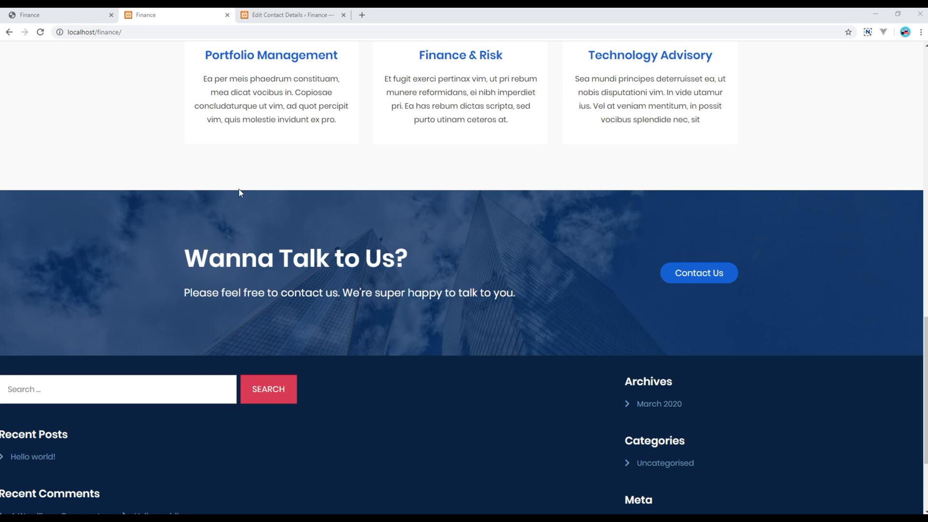